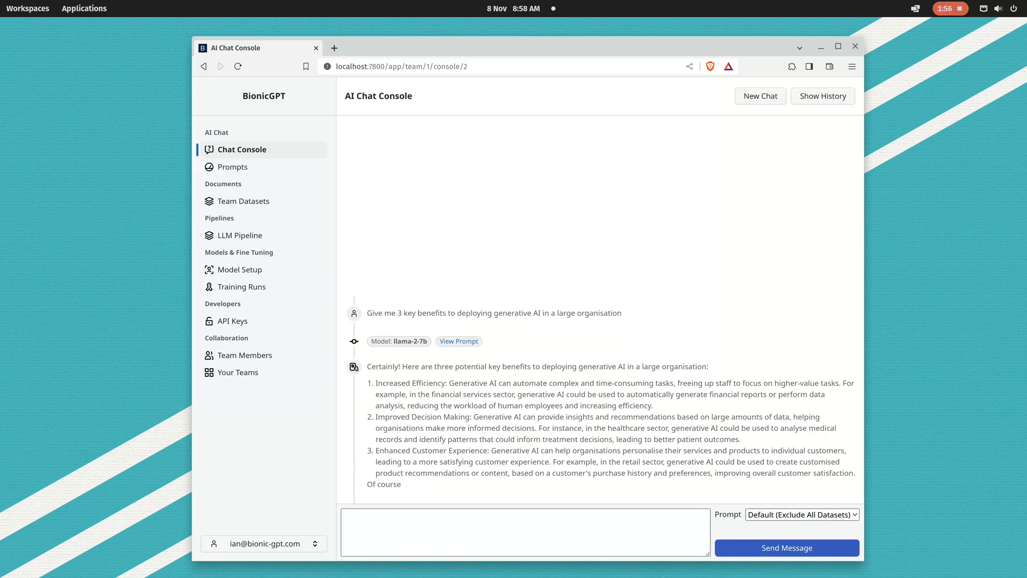
Open Model Setup to view the llama-2-7b and bge-small-en-v1.5 models
left_click(240, 269)
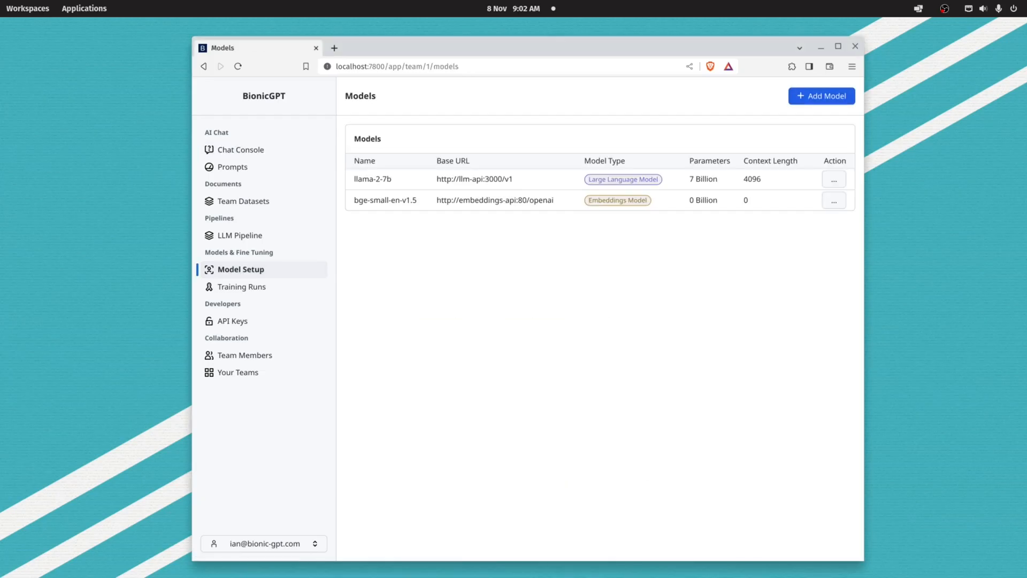
Add the LLama 2 70B model with 70 billion parameters and 8192 context length
left_click(820, 95)
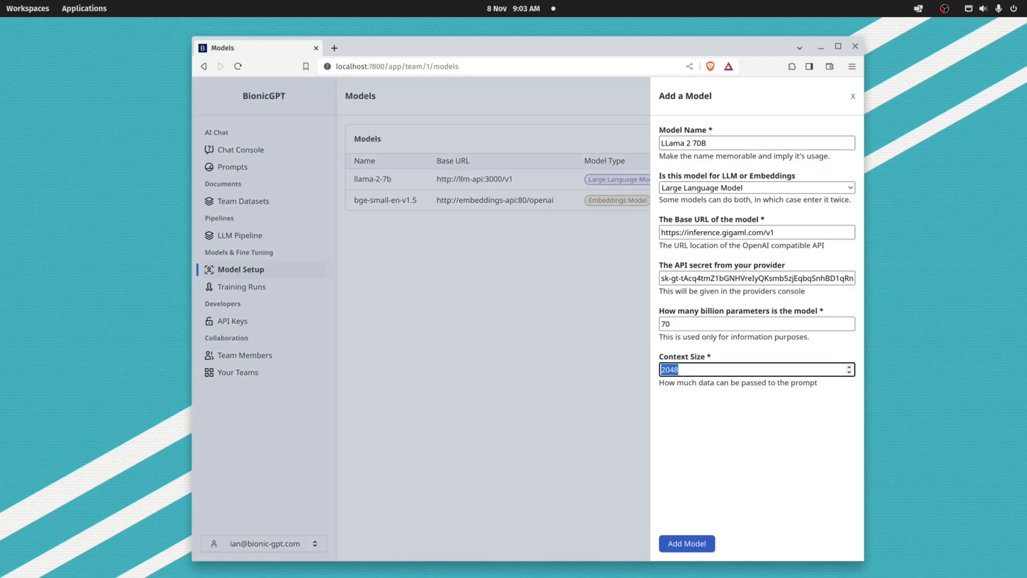
left_click(686, 543)
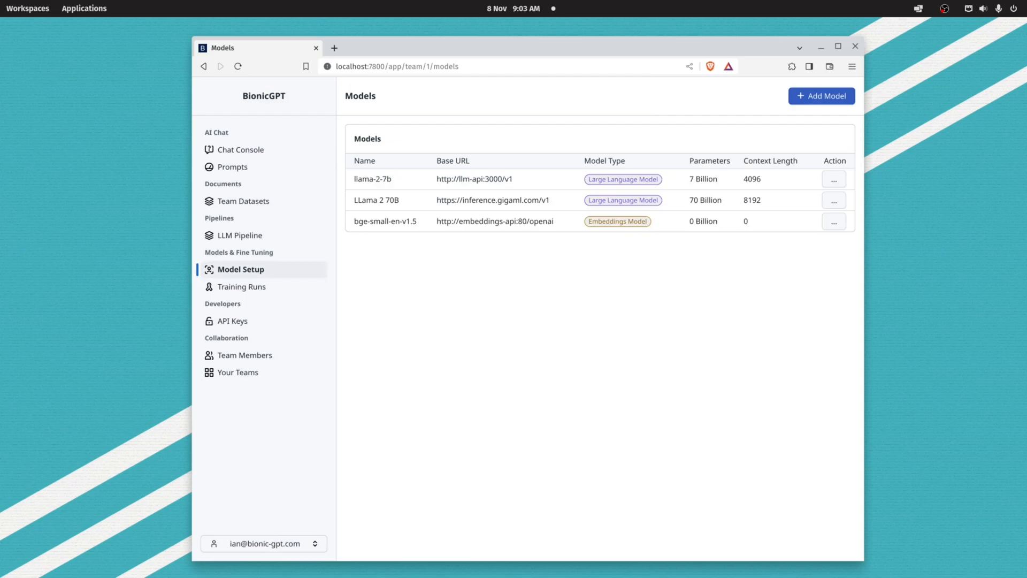
mouse_move(232, 166)
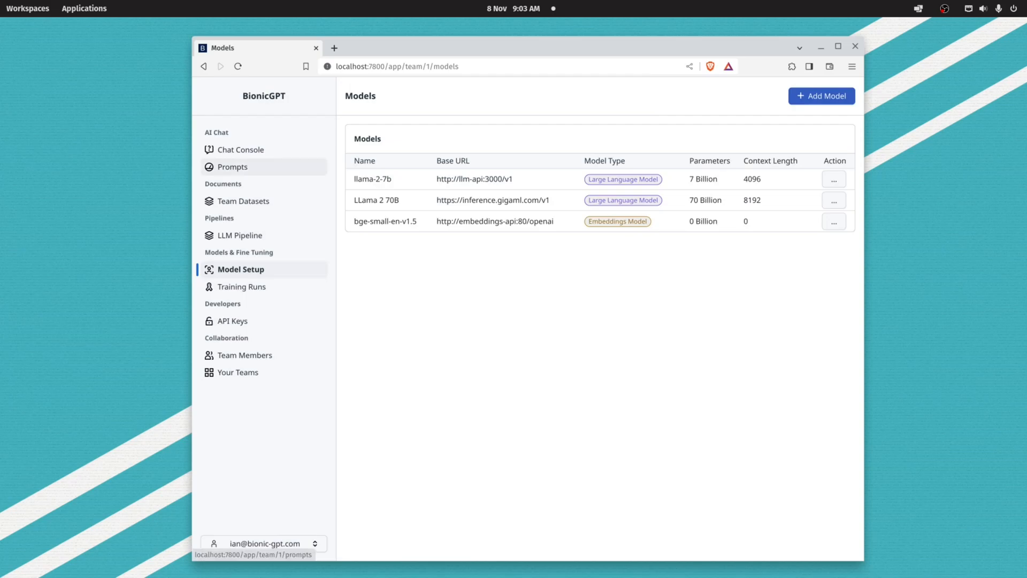
Switch the Default prompt's model to LLama 2 70B and submit it
left_click(233, 166)
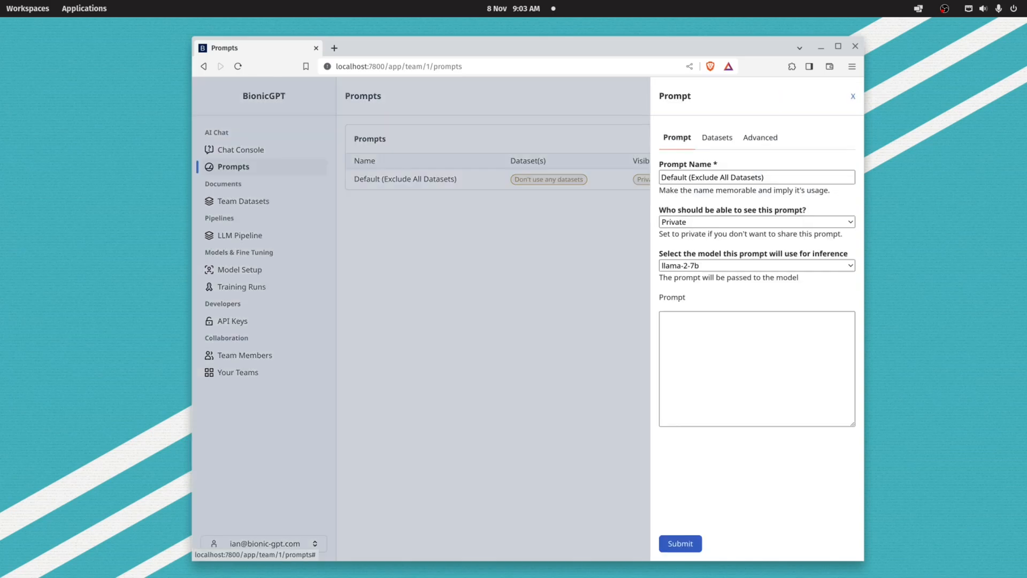
left_click(756, 265)
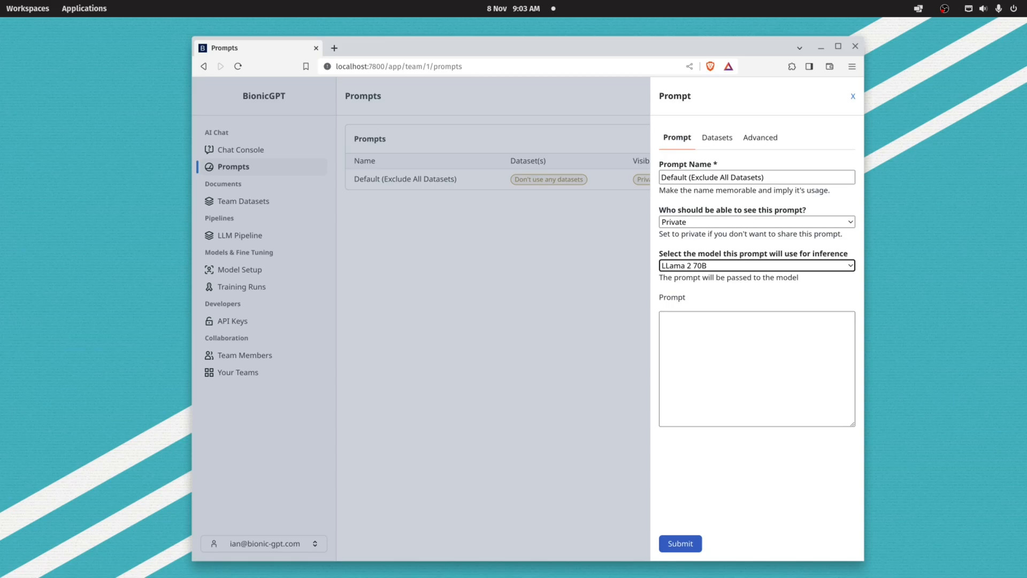
left_click(852, 96)
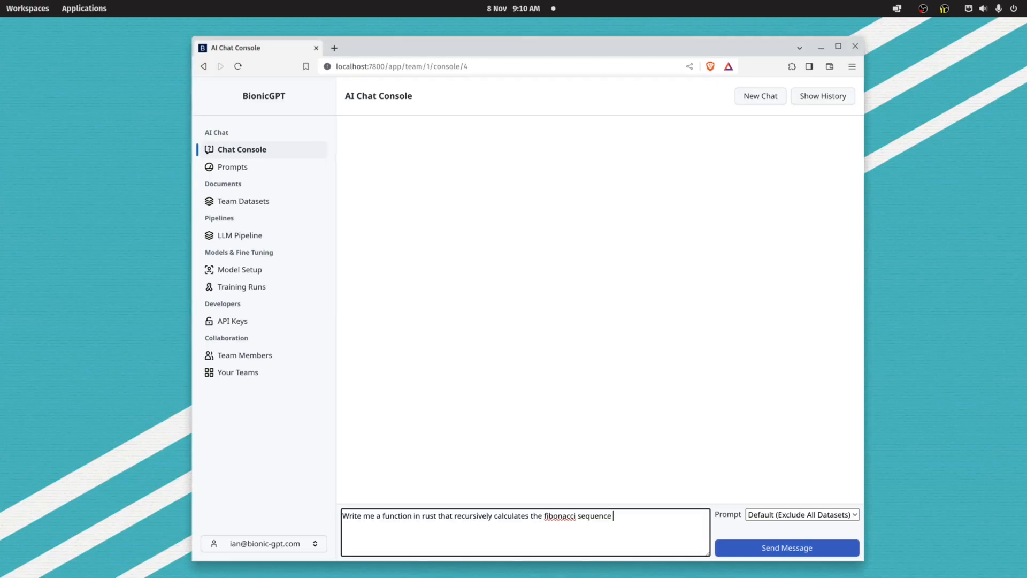
Send the recursive Rust Fibonacci question and receive the assistant's code reply
left_click(786, 548)
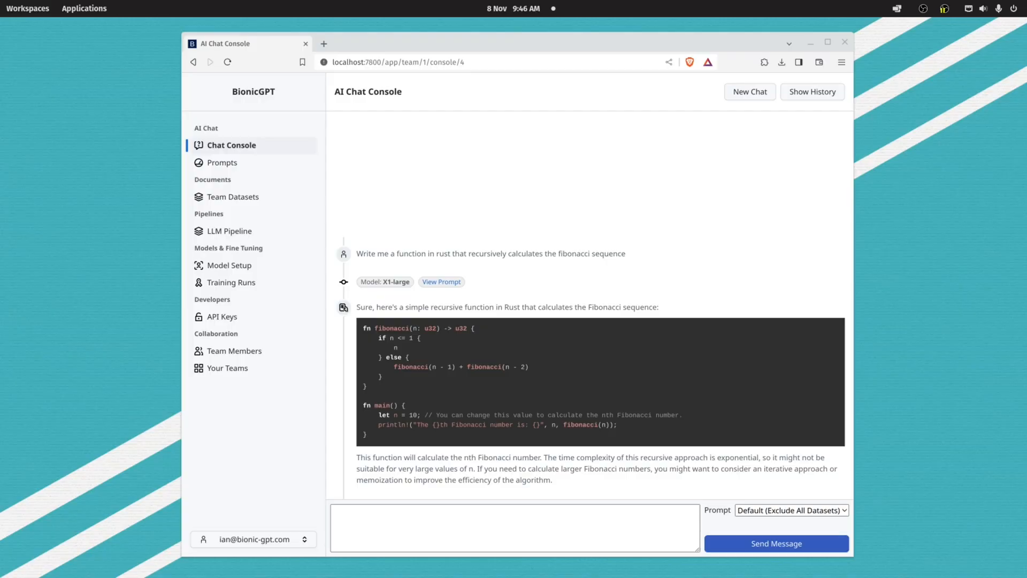
mouse_move(227, 367)
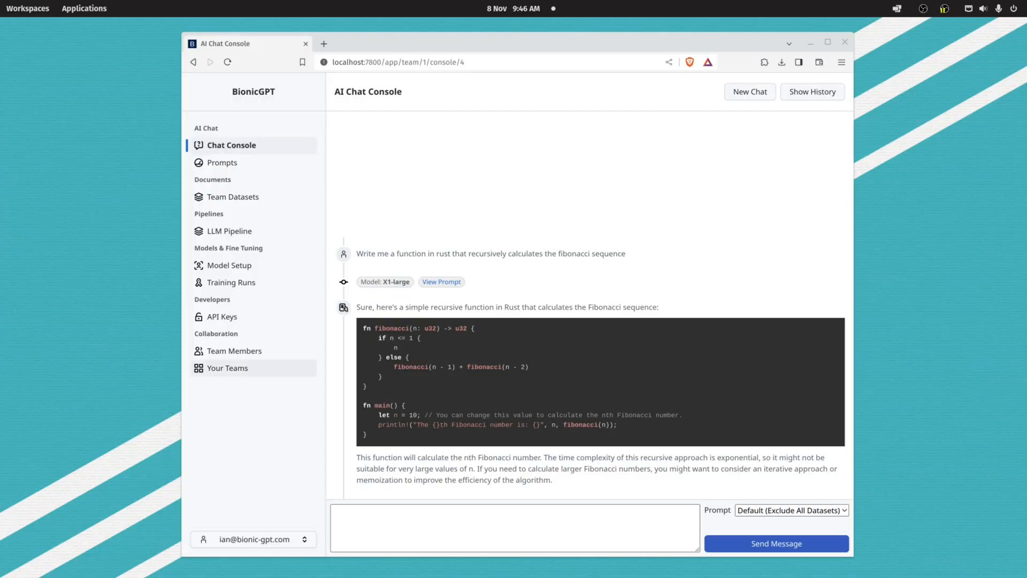
mouse_move(234, 350)
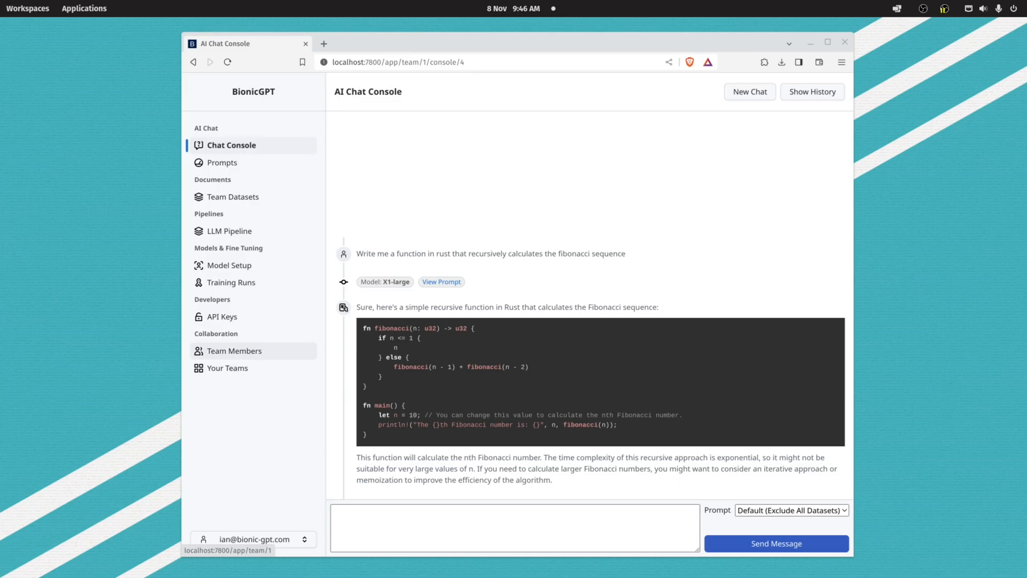
Rename the team to Human Resources
left_click(234, 350)
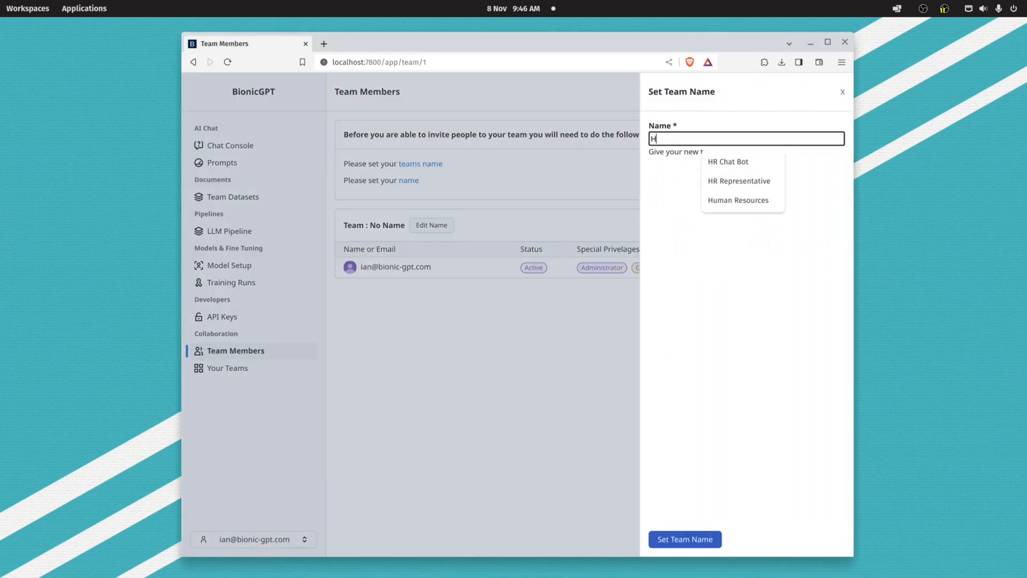
type("Human Resour")
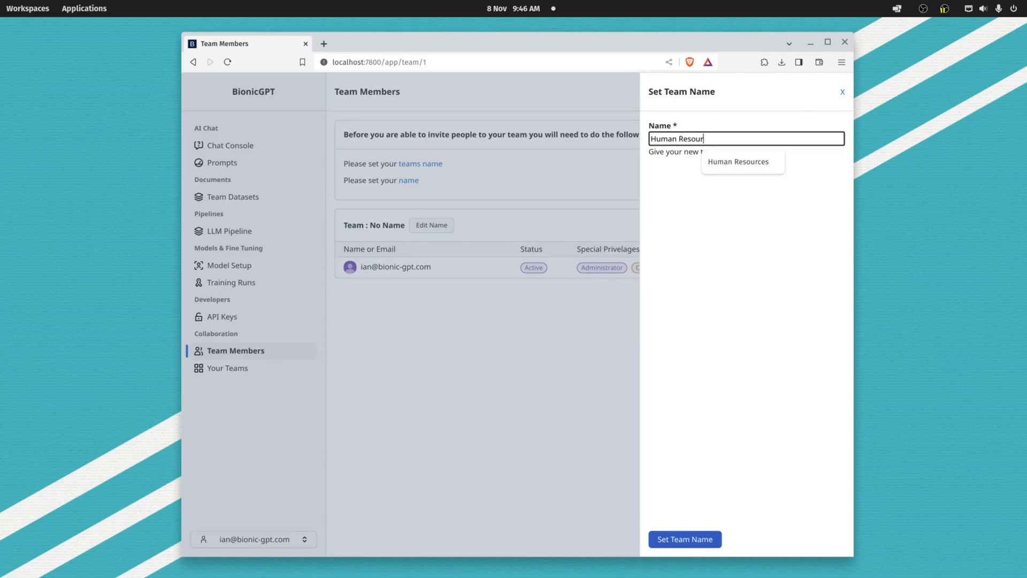
left_click(683, 538)
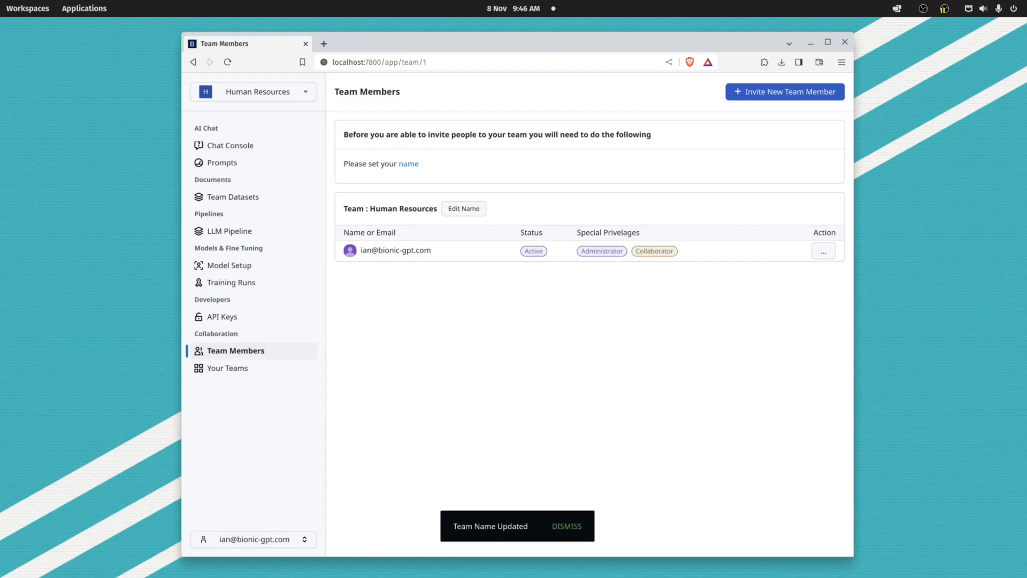
Create an empty team dataset named Recruitment Guidelines
left_click(234, 196)
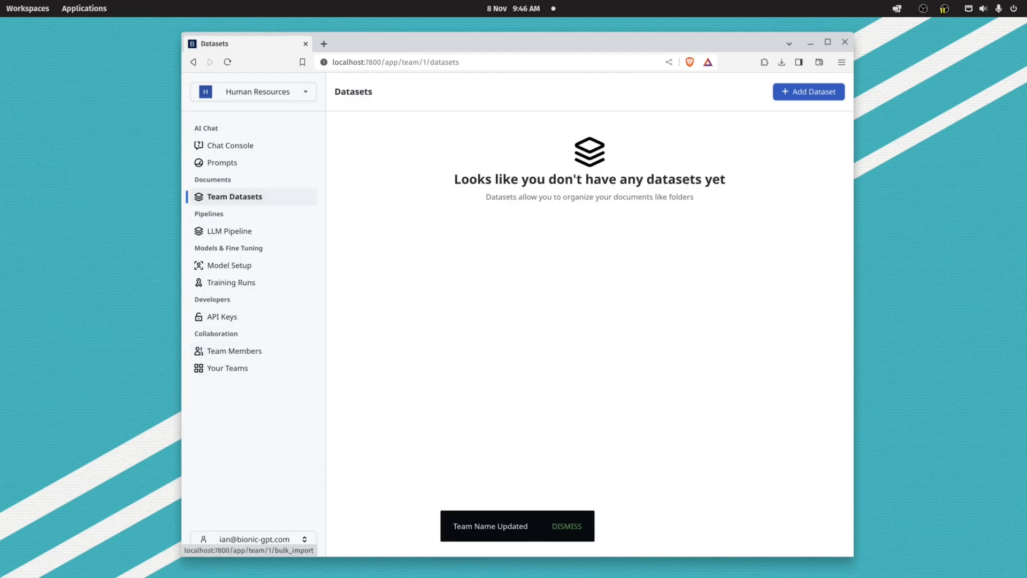
left_click(808, 91)
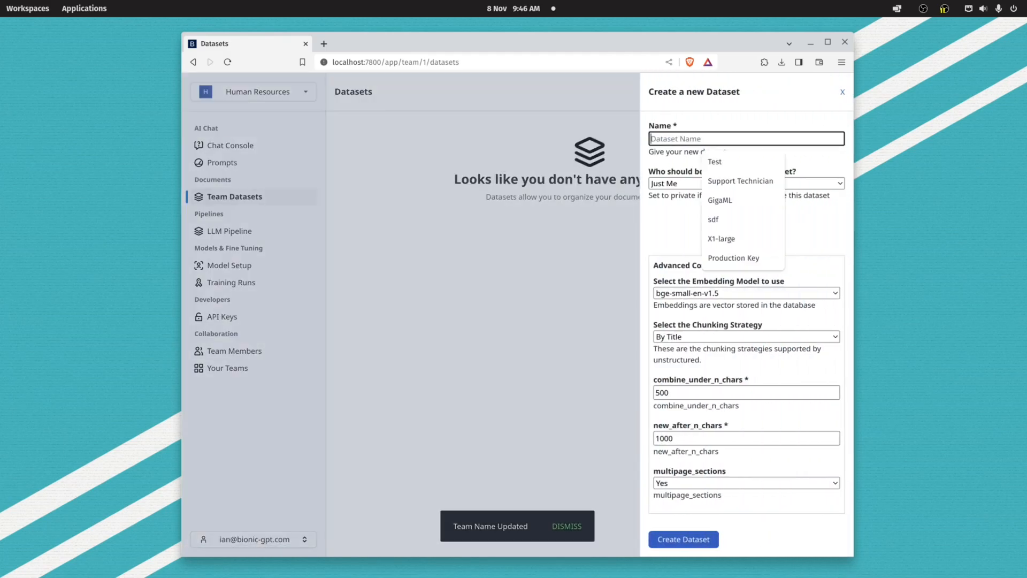
left_click(566, 525)
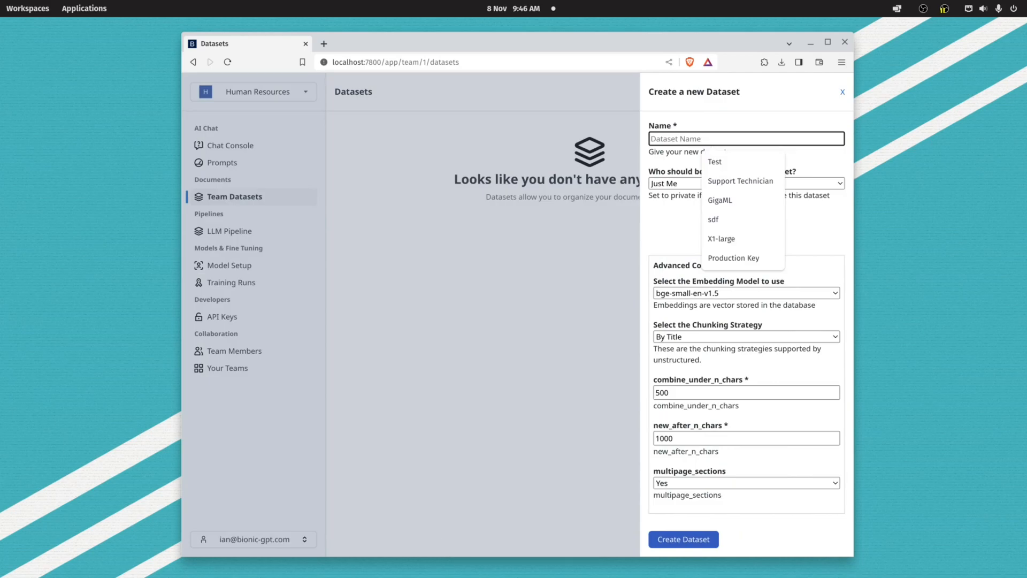
left_click(682, 539)
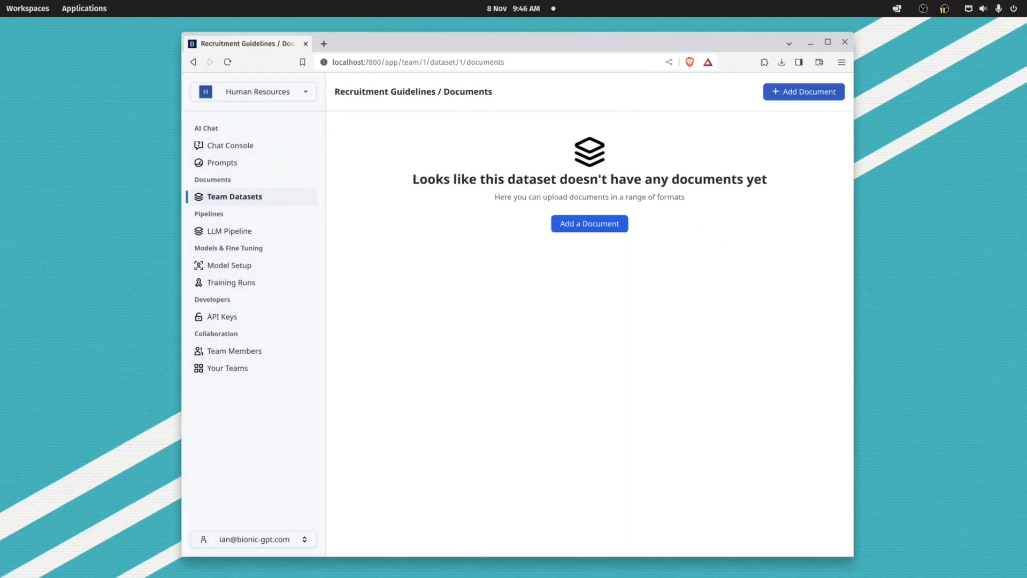
Upload the Acme PLC recruitment manual, selection policy and Hiring-with-Confidence presentation
left_click(671, 127)
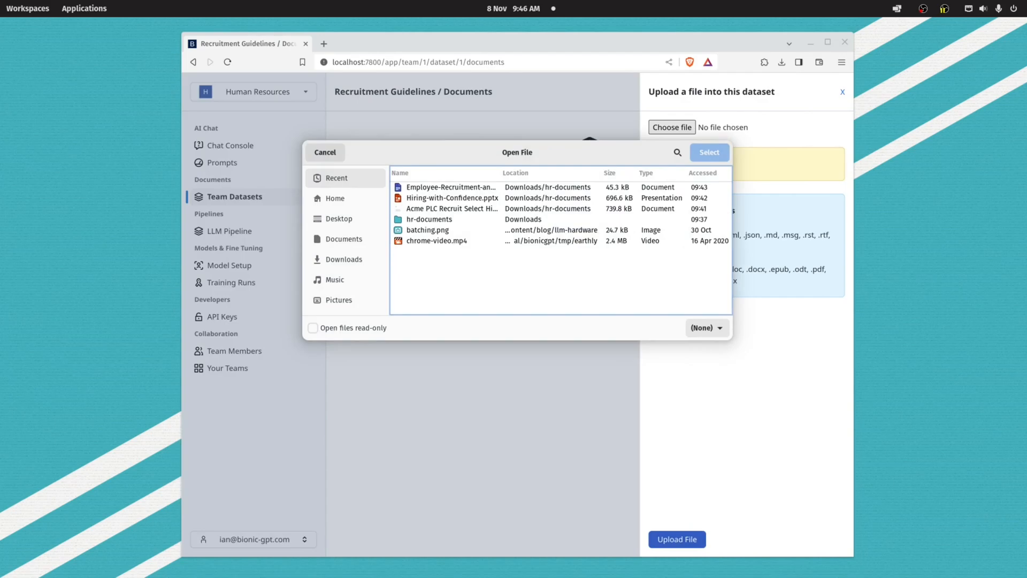
double_click(429, 219)
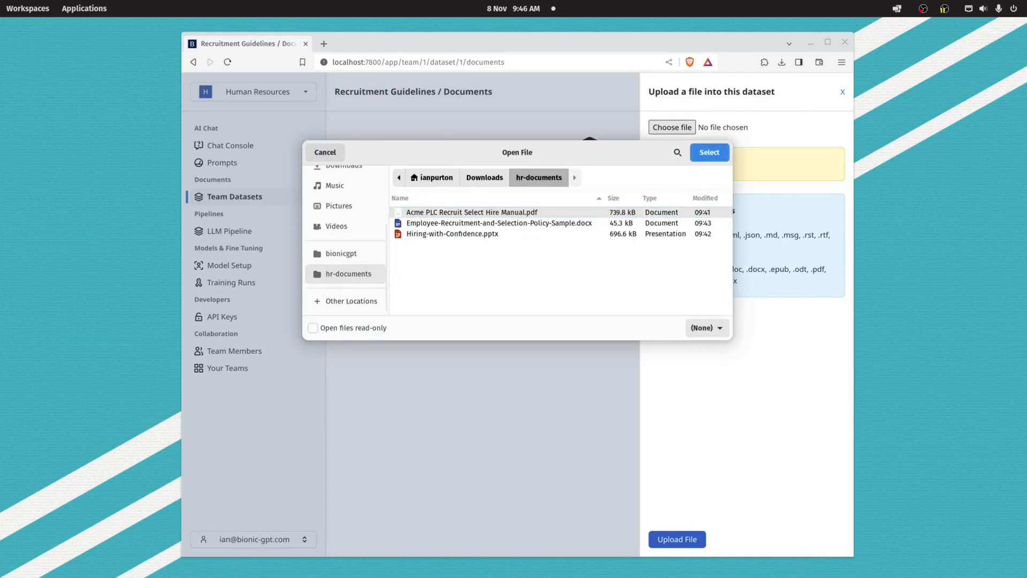
left_click(708, 152)
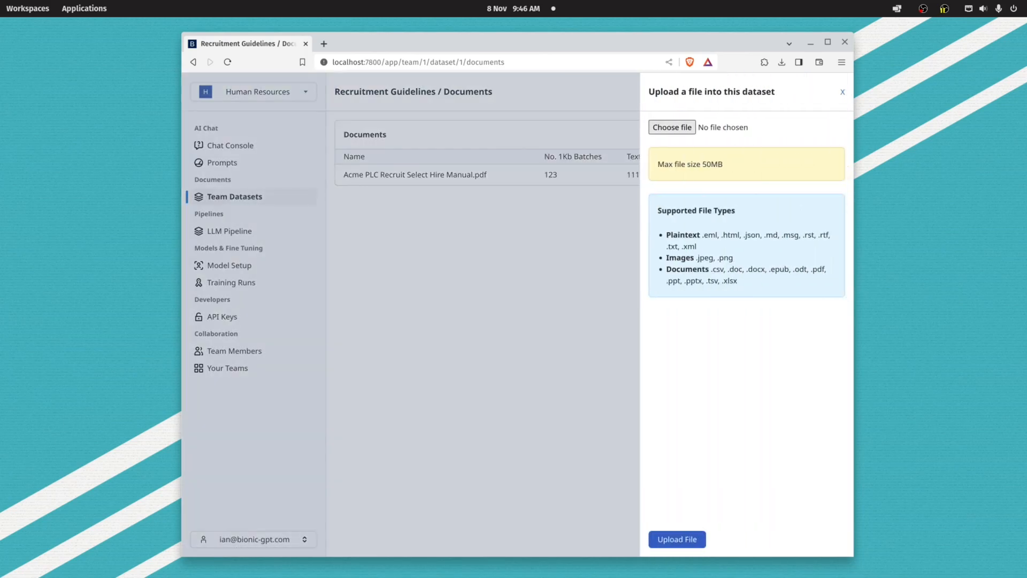
left_click(671, 128)
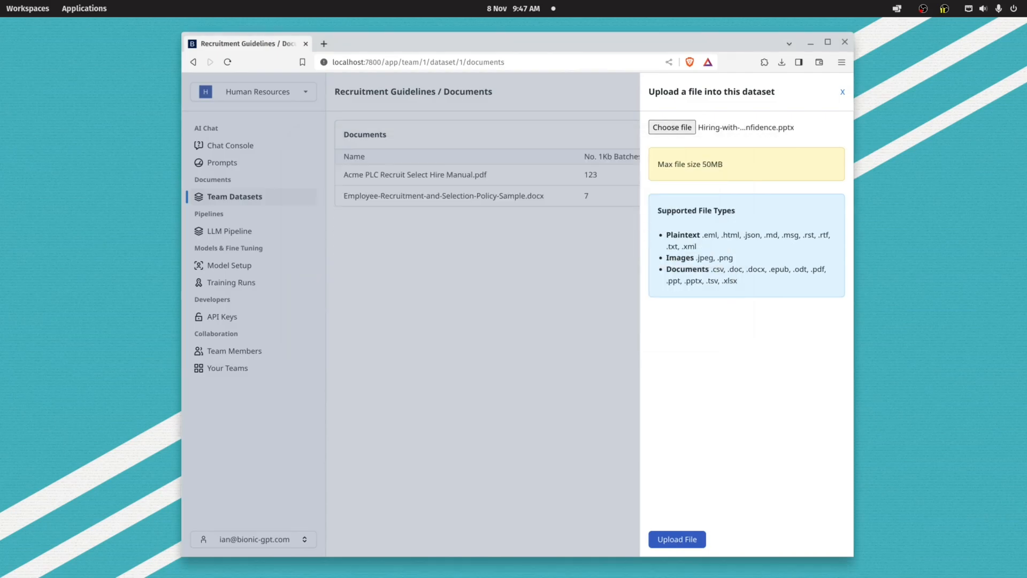
left_click(677, 539)
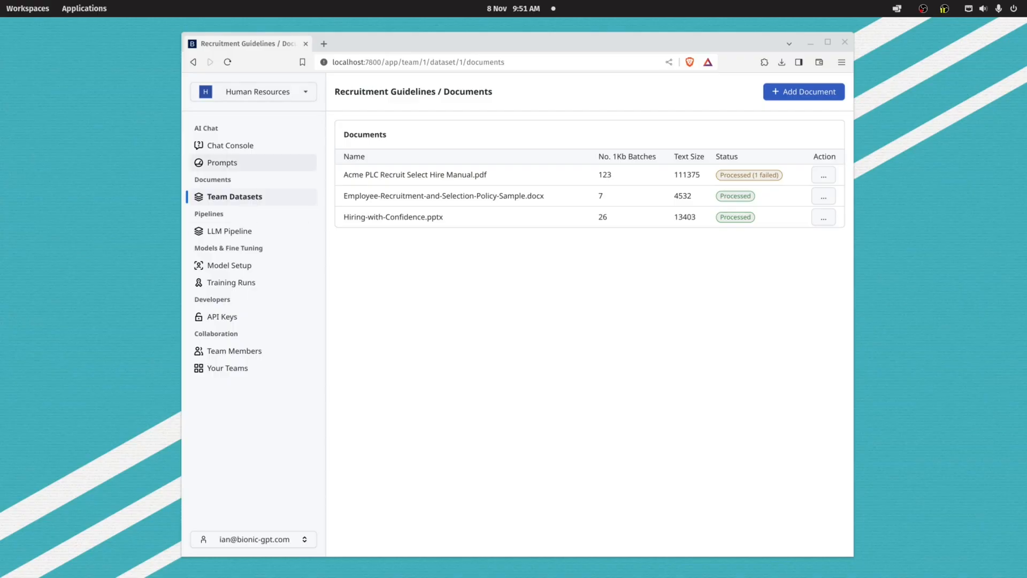
left_click(234, 197)
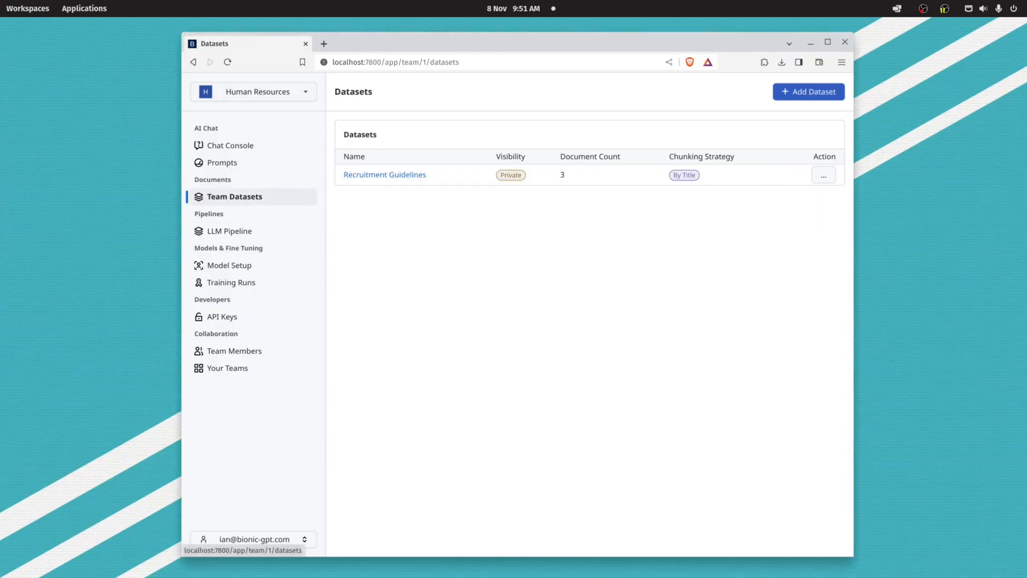
mouse_move(221, 162)
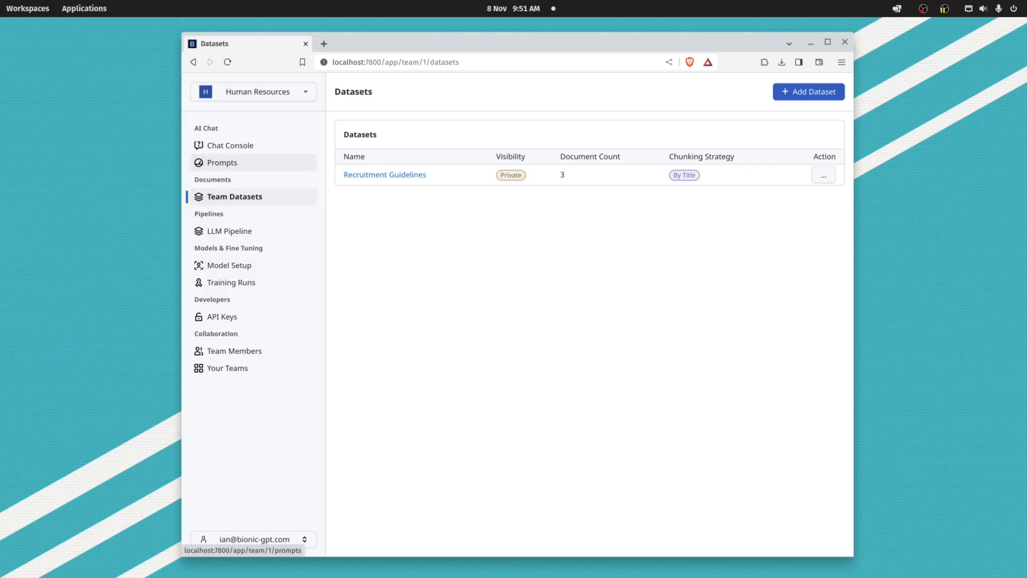
Create the HR Consultant prompt on X1-large with Datasets handling set to Selected
left_click(222, 163)
type("HR Consultant")
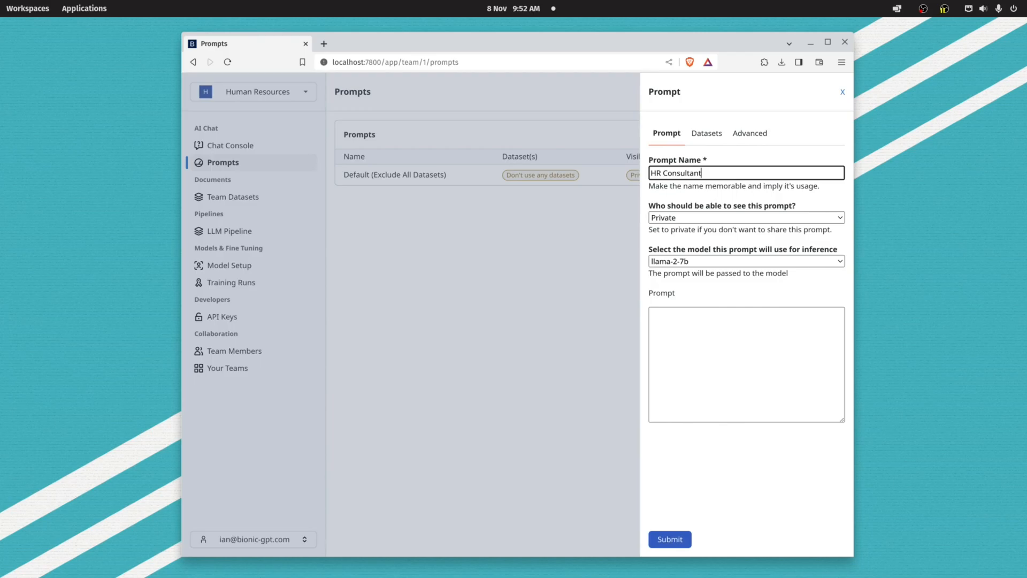
left_click(745, 261)
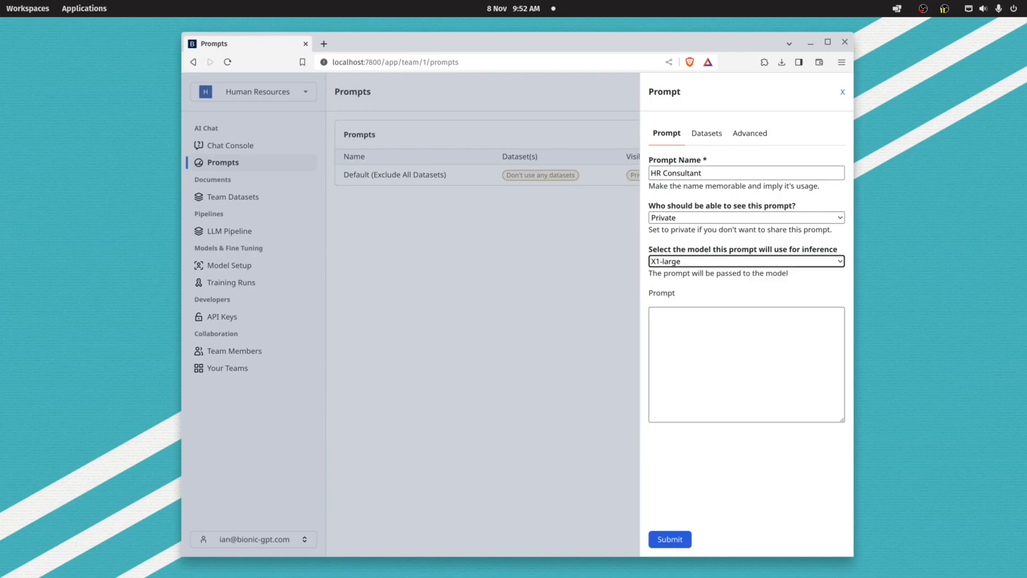
left_click(706, 133)
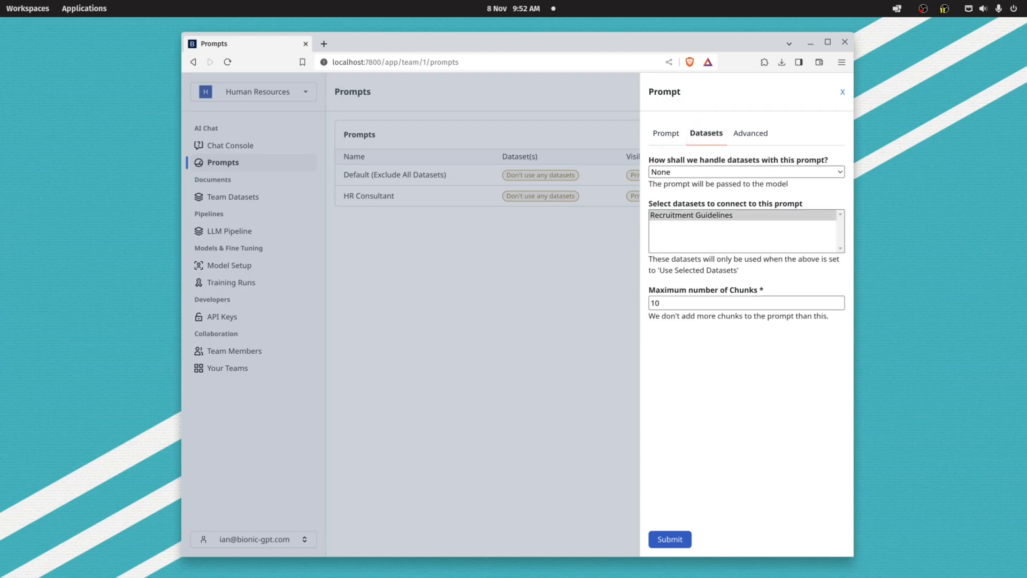
left_click(745, 172)
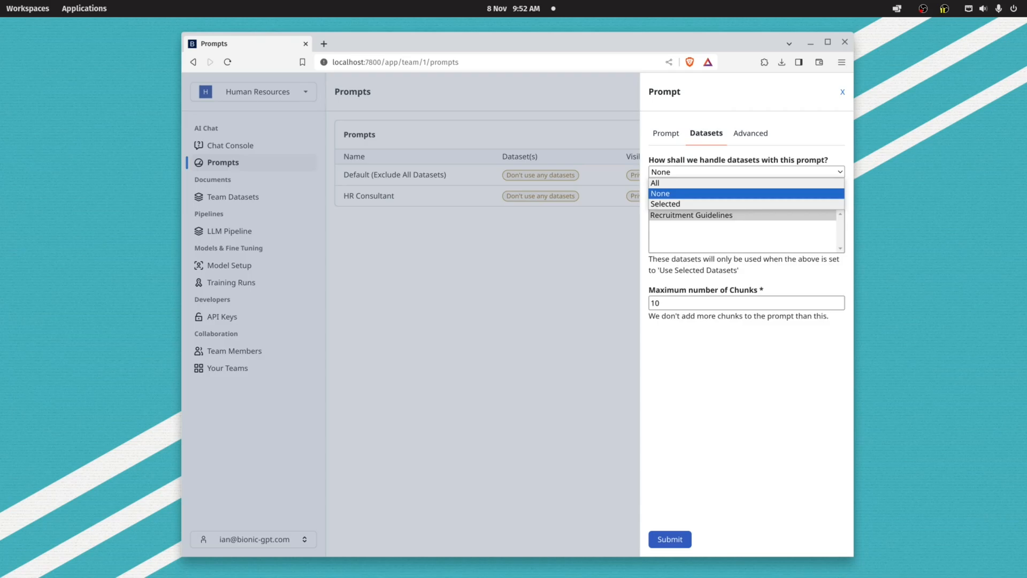
left_click(664, 203)
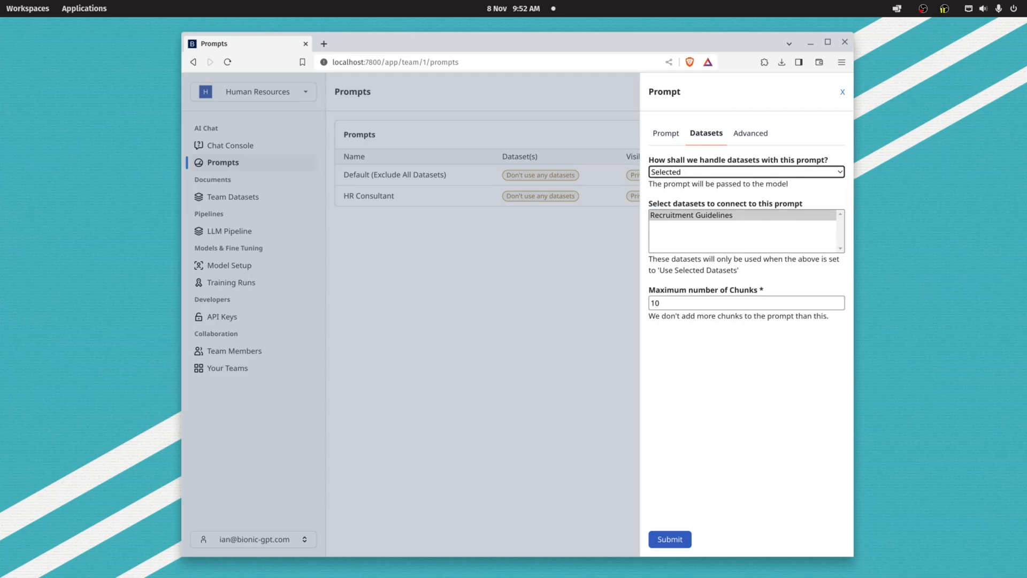
left_click(669, 539)
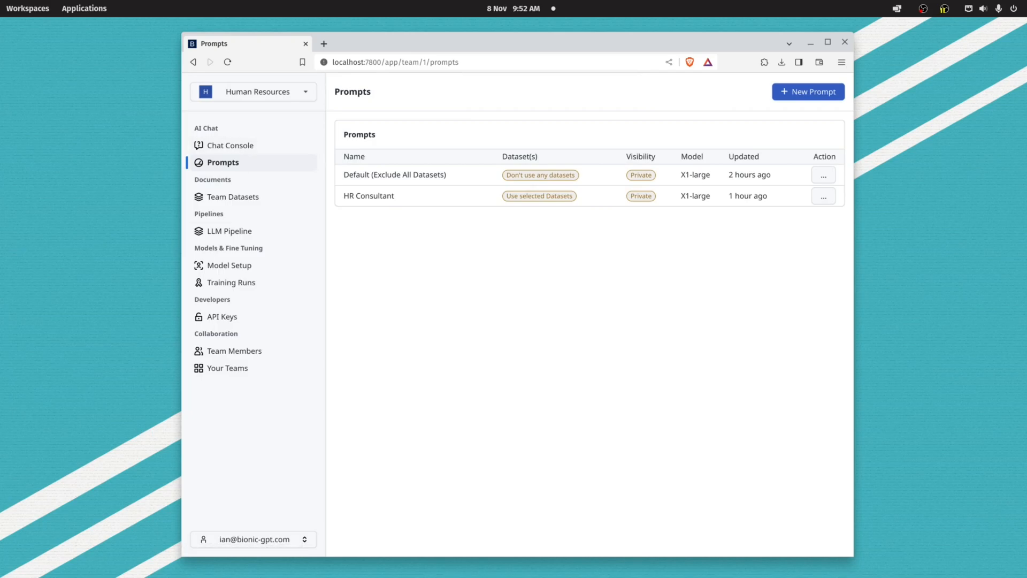
Ask HR Consultant for a C++ programmer job advert using company guidelines and read the reply
left_click(230, 145)
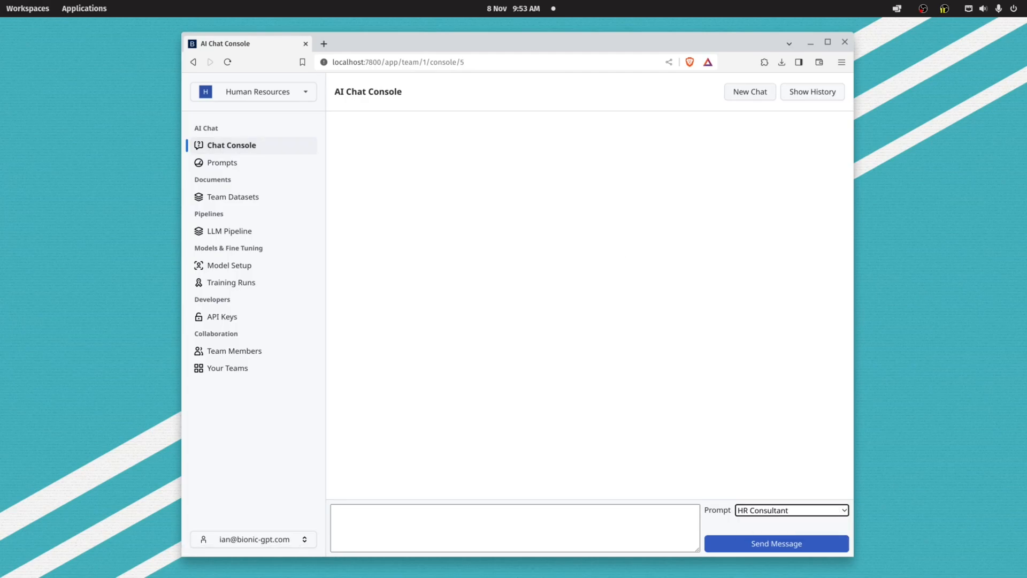
type("Write an job advert for a C++ programmer using the compant guidelines")
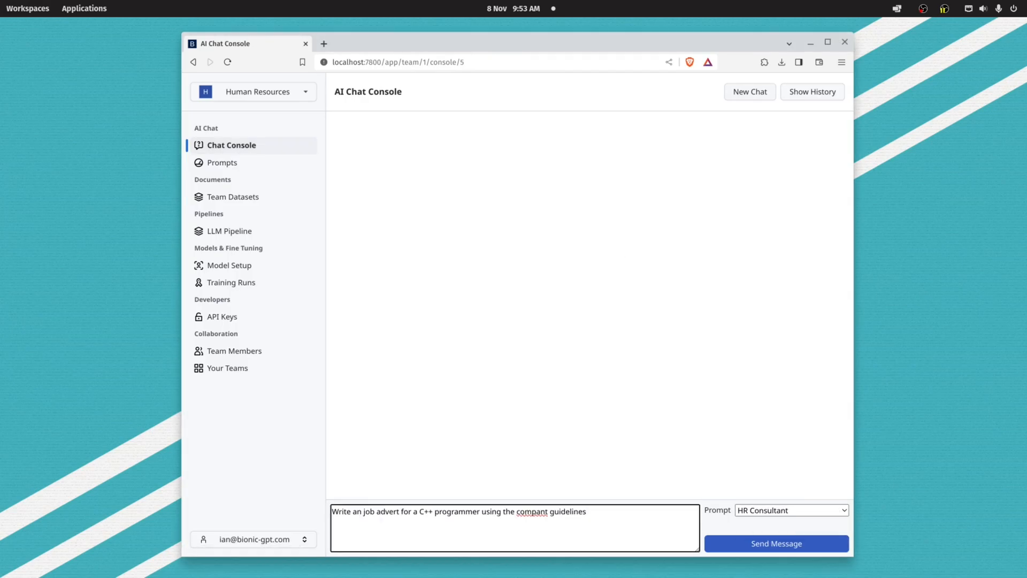
left_click(776, 543)
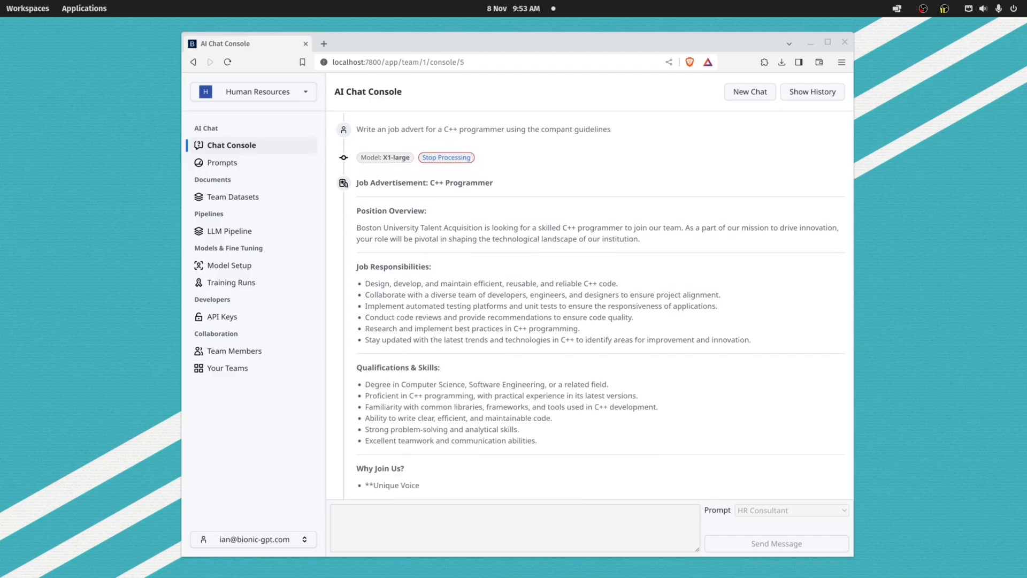
scroll("down", 3)
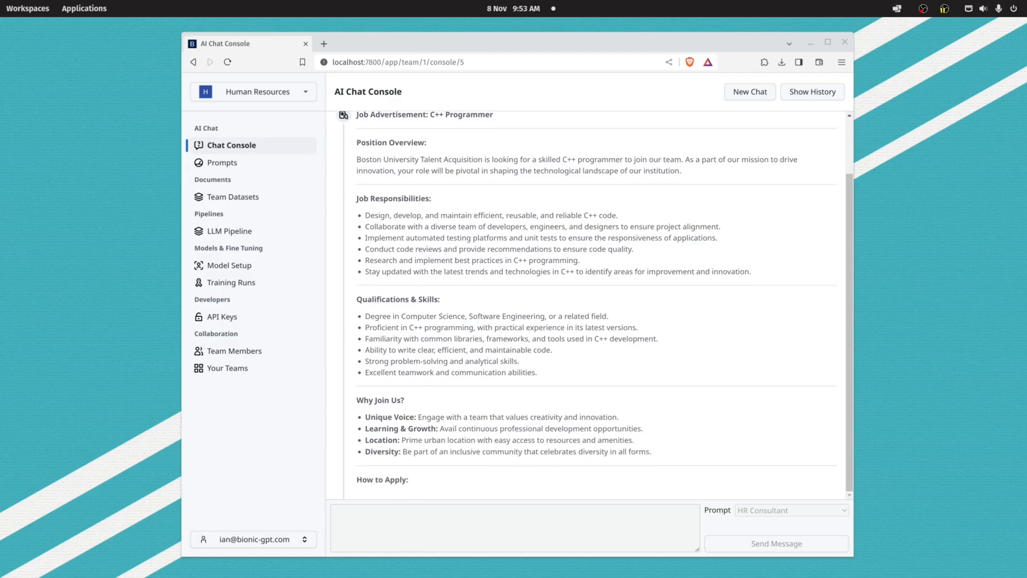
scroll("down", 3)
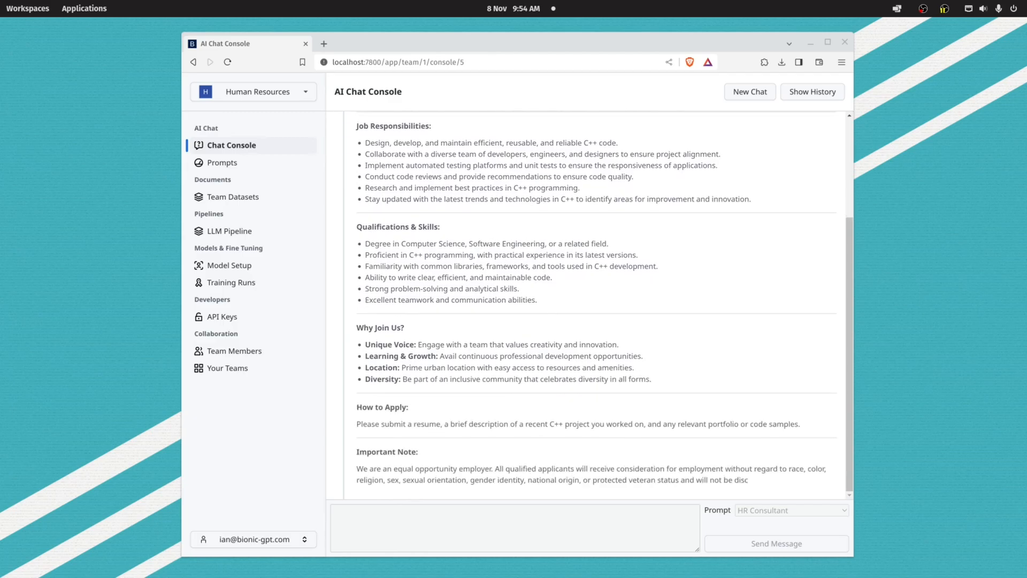
scroll("down", 3)
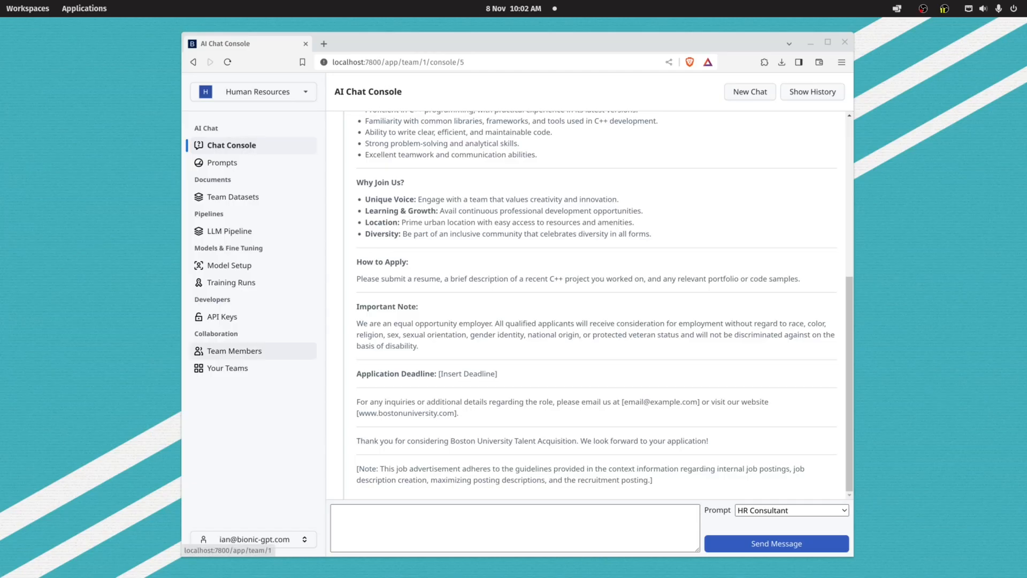
Save your profile name and invite Smith to the team as a team administrator
left_click(252, 538)
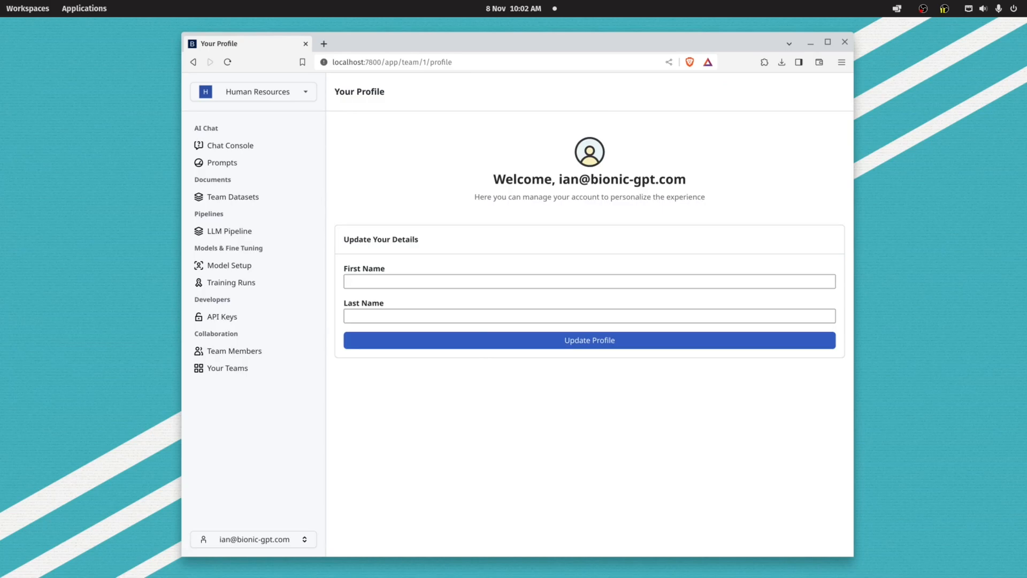
left_click(589, 340)
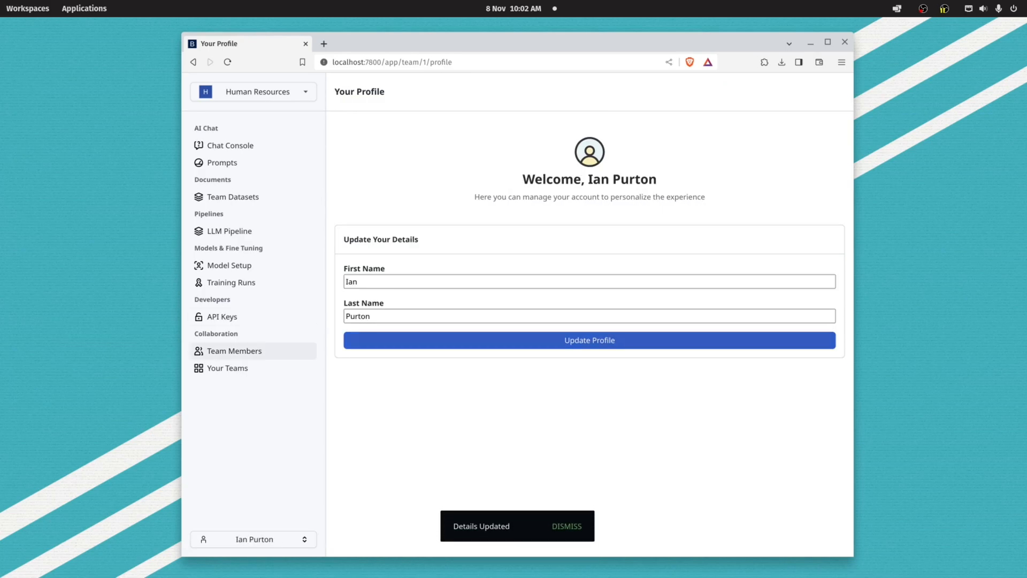
left_click(234, 350)
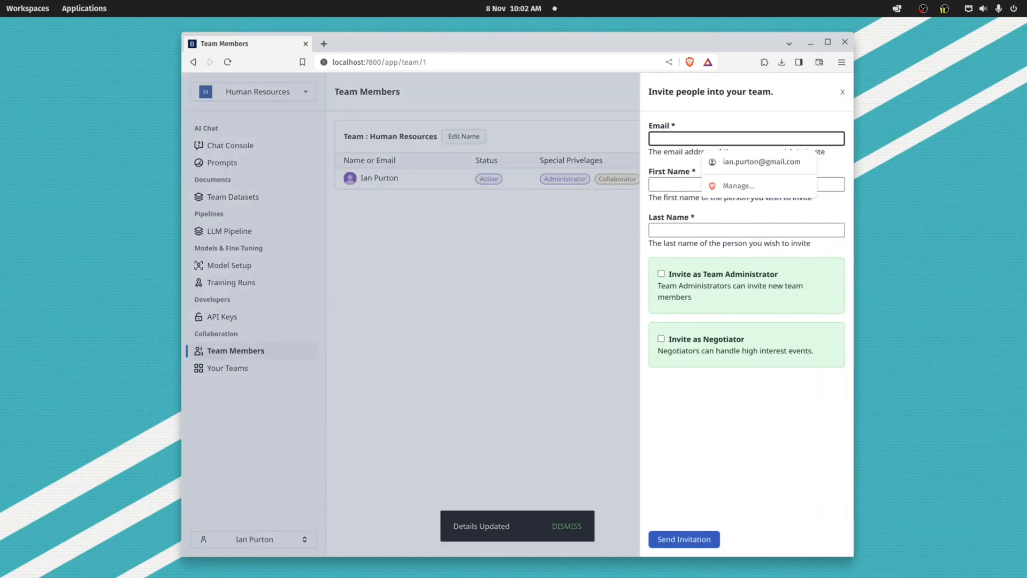
type("Smith")
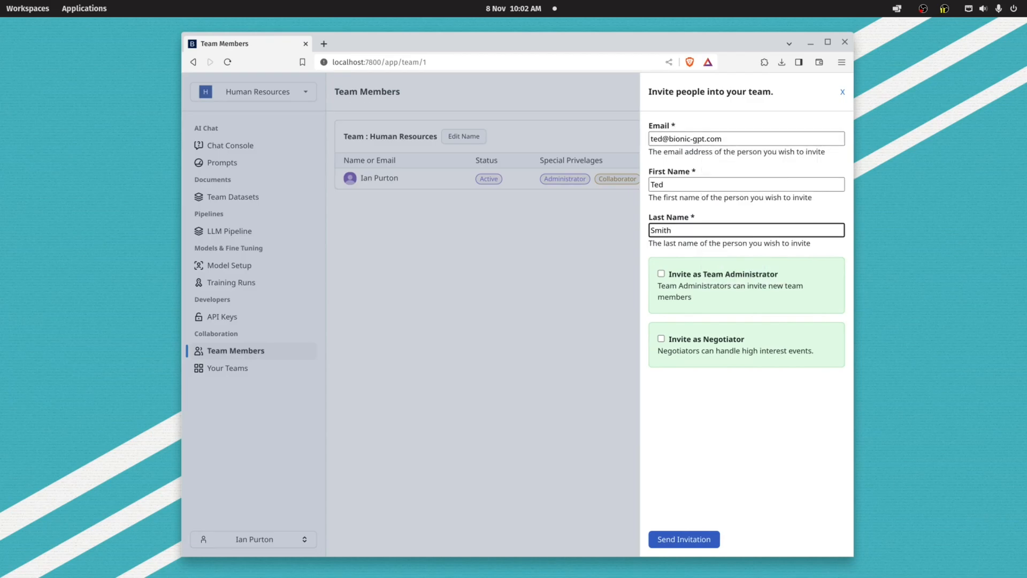
left_click(660, 273)
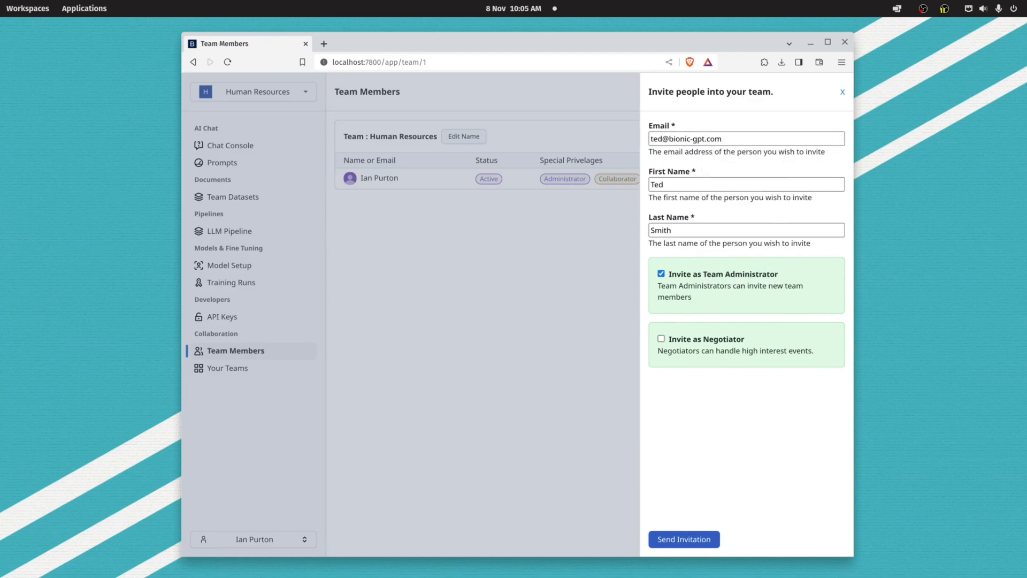
left_click(234, 196)
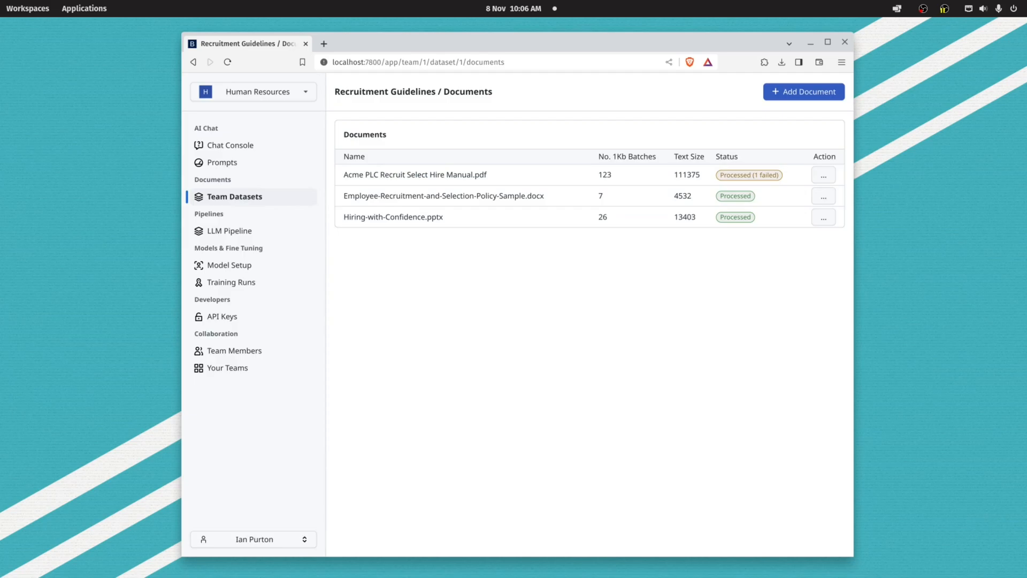
Share the HR Consultant prompt with the whole team, then go to API Keys
left_click(222, 163)
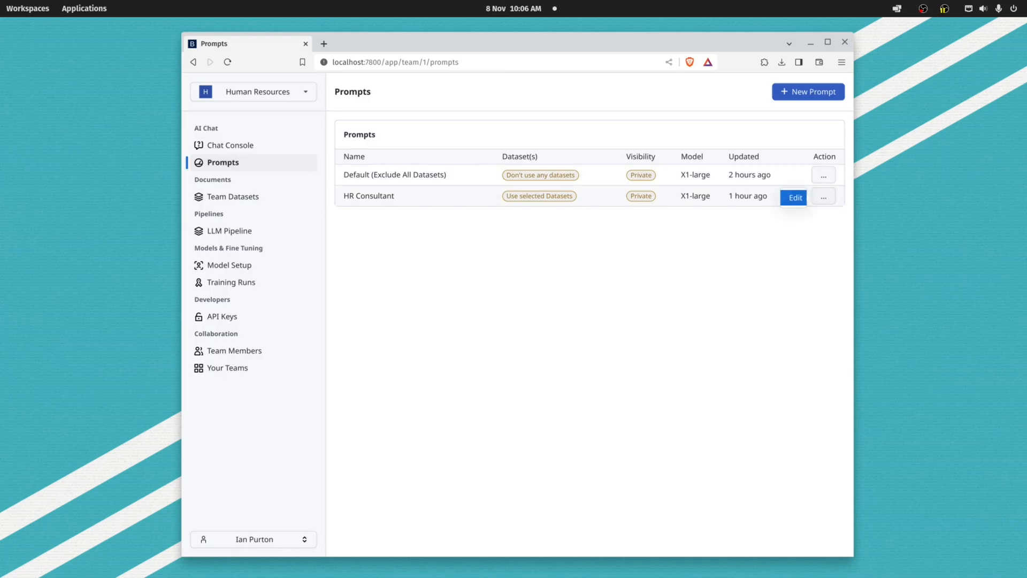
left_click(795, 197)
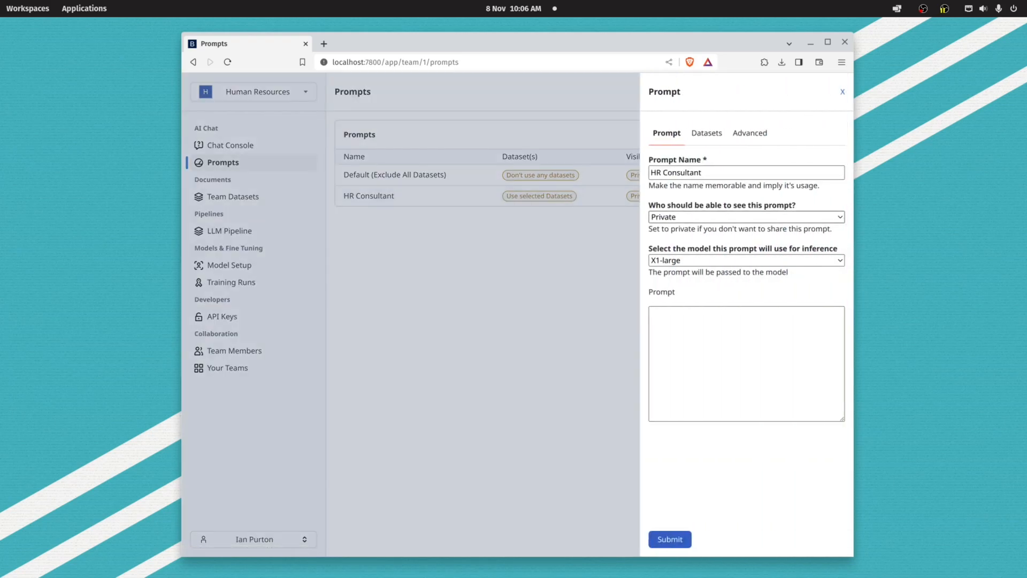
left_click(745, 217)
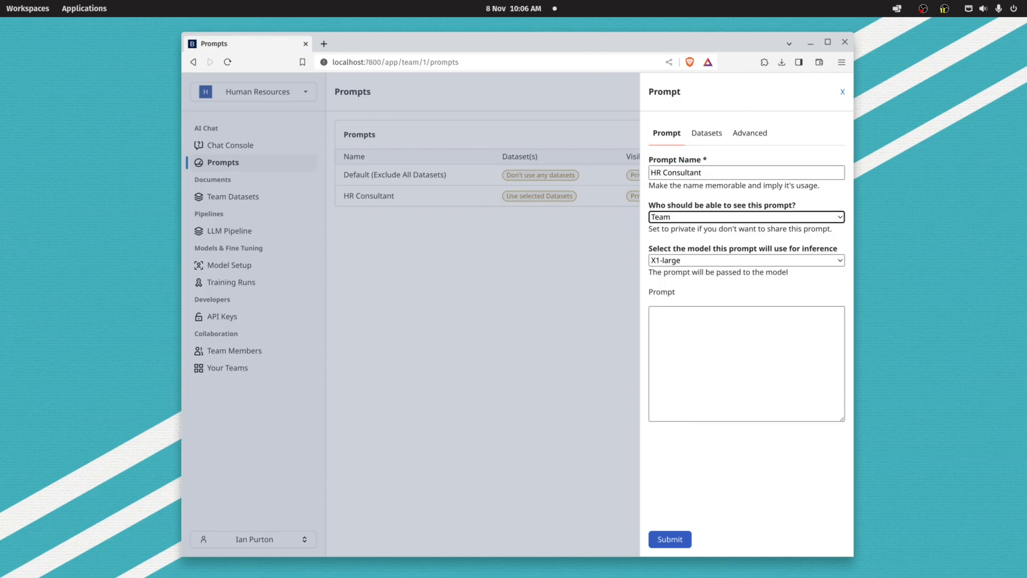
left_click(842, 92)
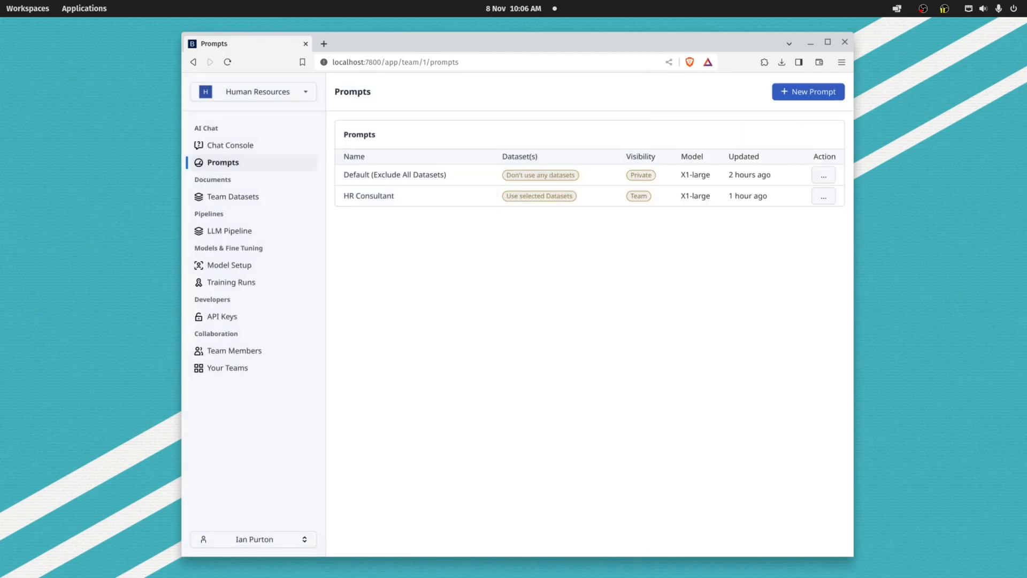
left_click(222, 316)
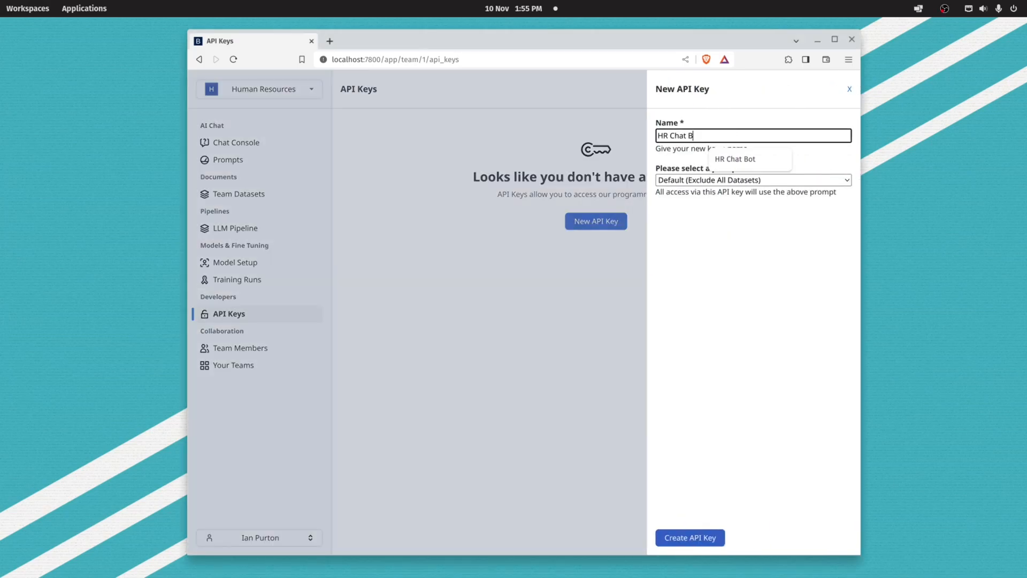
Create the 'HR Chat Bot' API key with HR Consultant selected as its prompt
left_click(752, 180)
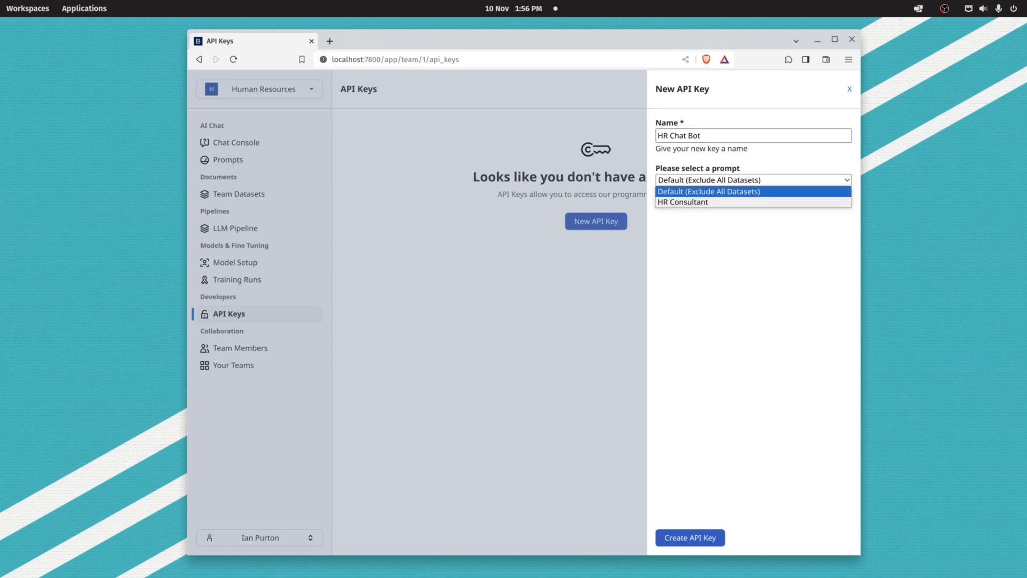
left_click(682, 202)
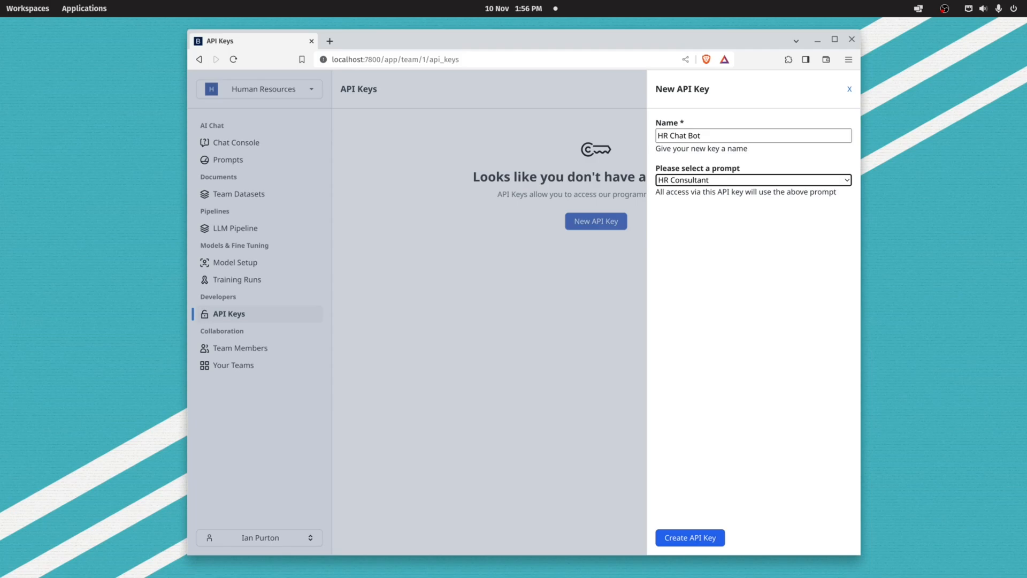
left_click(688, 537)
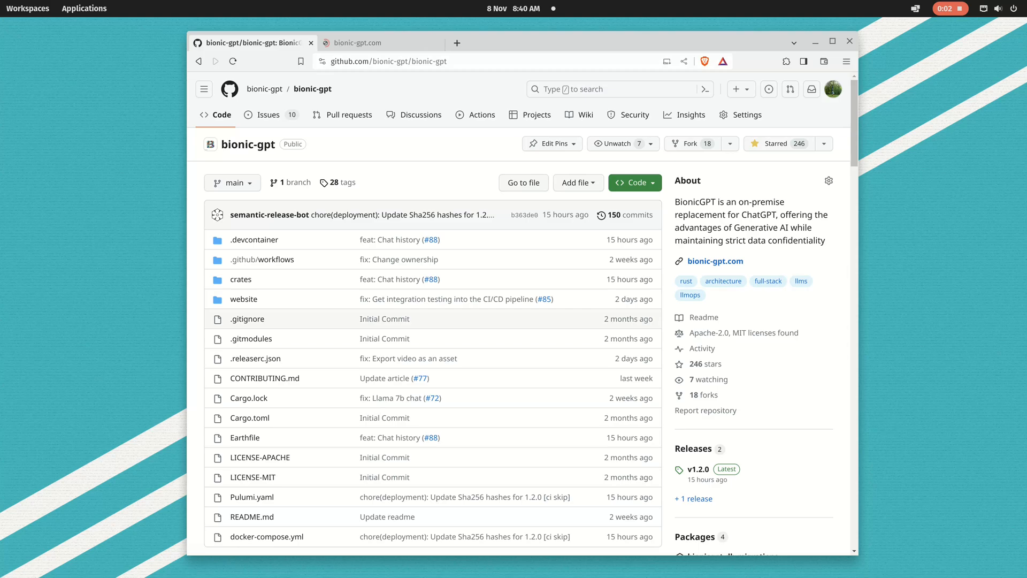
From the Installing Locally docs, download docker-compose.yml via curl and start the containers
left_click(362, 43)
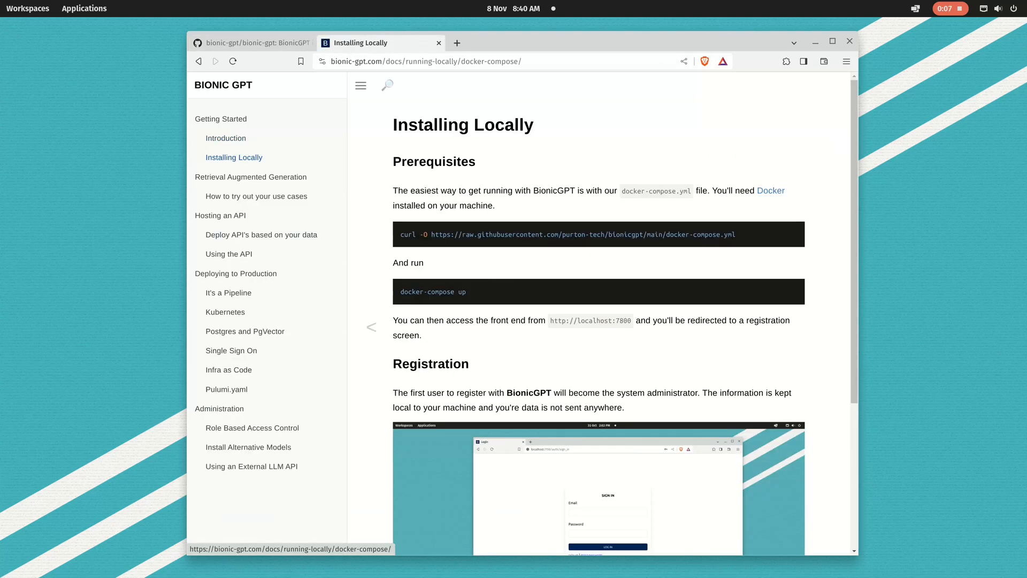
triple_click(566, 234)
type("docke")
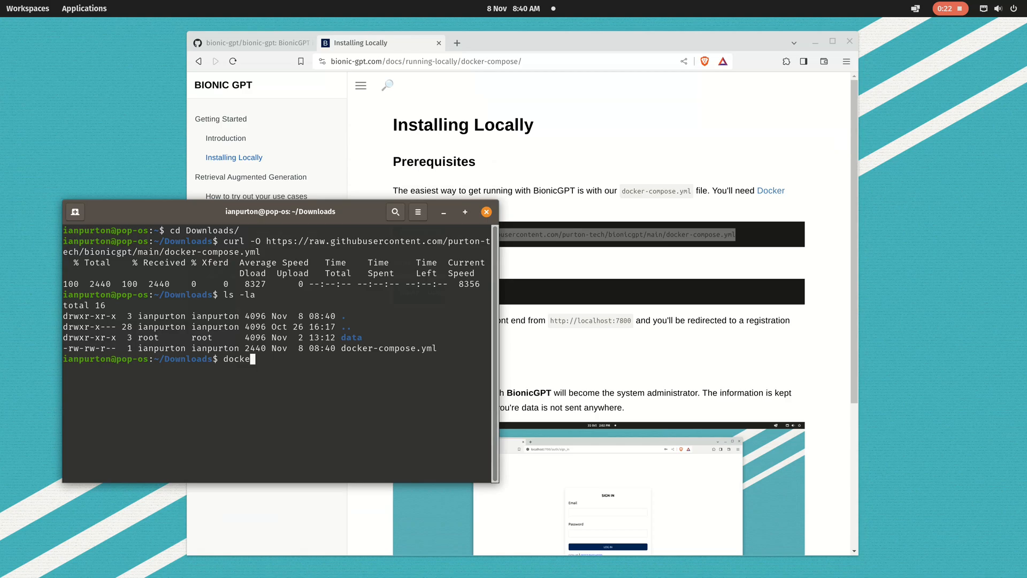
key("Return")
type("localhost:7800")
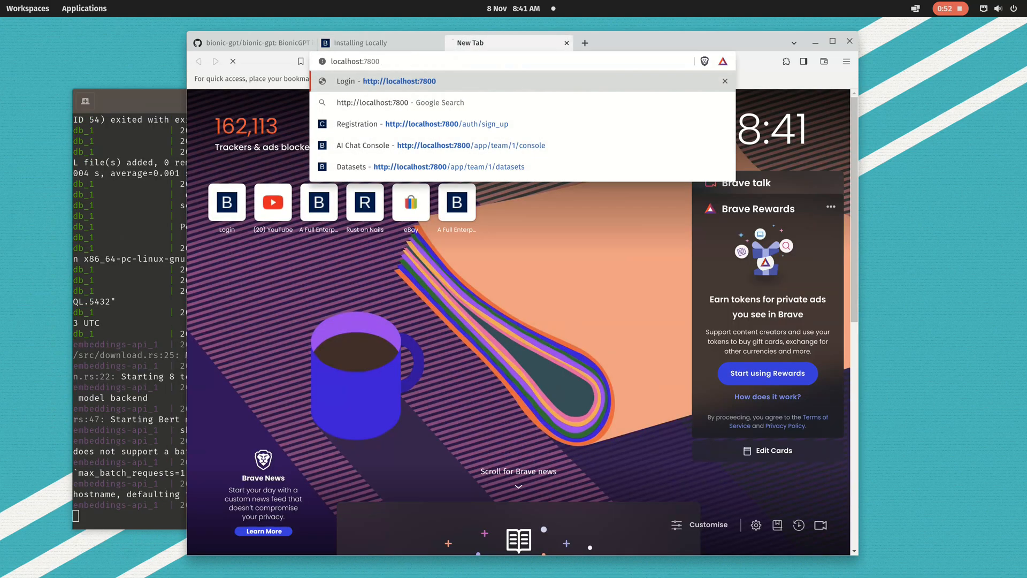
Load localhost:7800 and submit the SIGN UP form with email and password
left_click(398, 80)
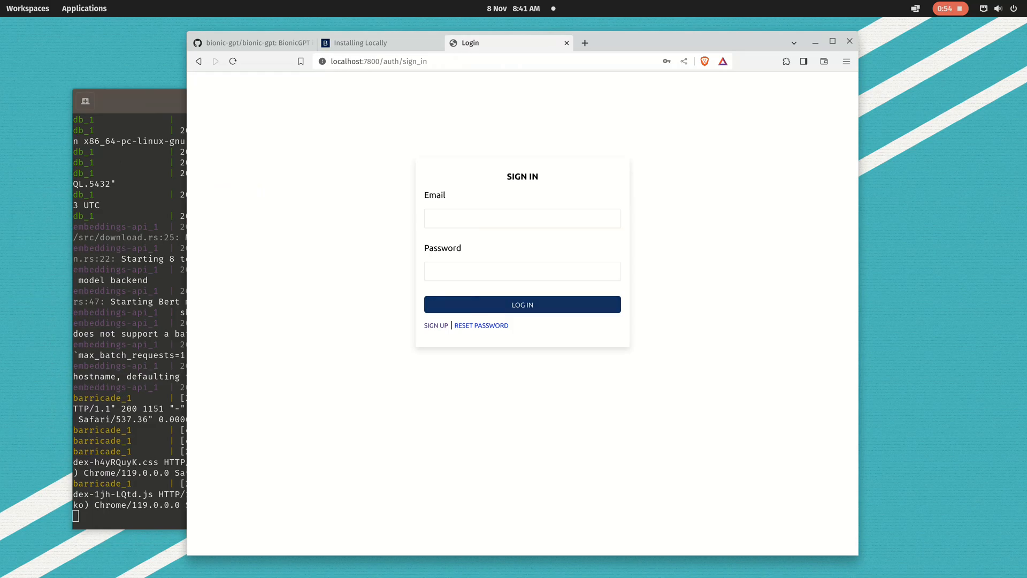
left_click(435, 324)
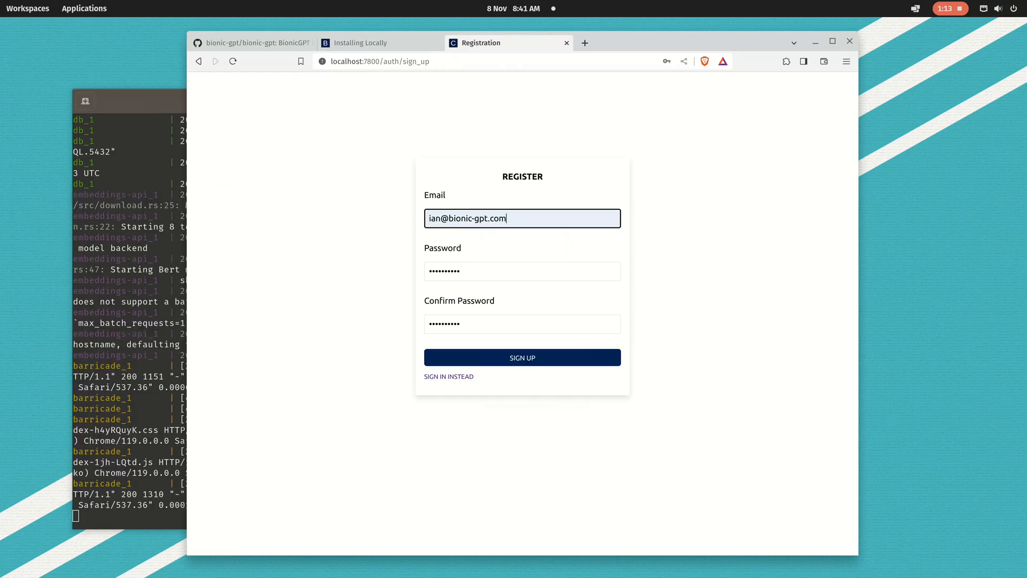
left_click(522, 357)
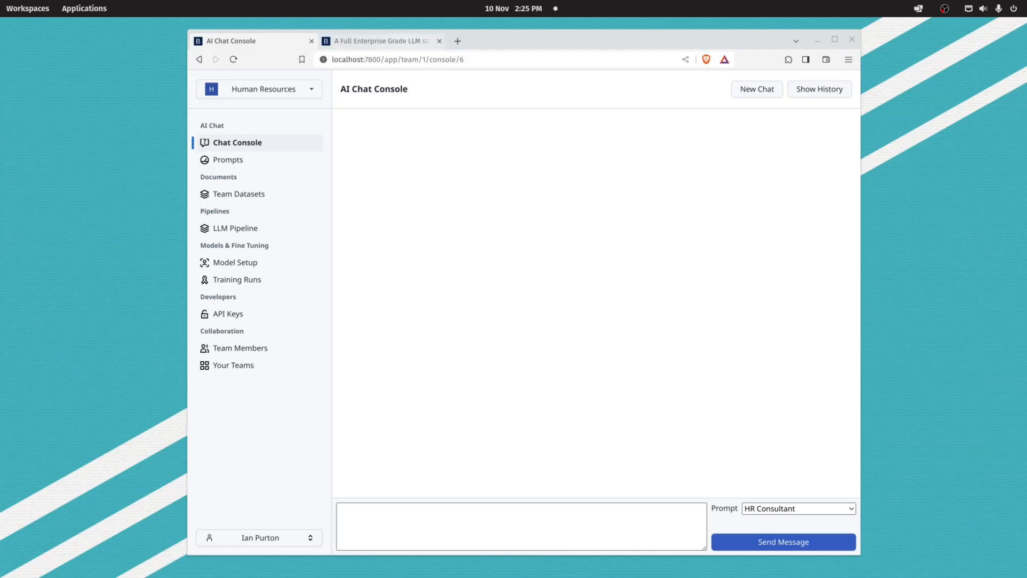
Browse It's a Pipeline, Kubernetes, Postgres and PgVector, Single Sign On, Infra as Code, then return home
left_click(379, 40)
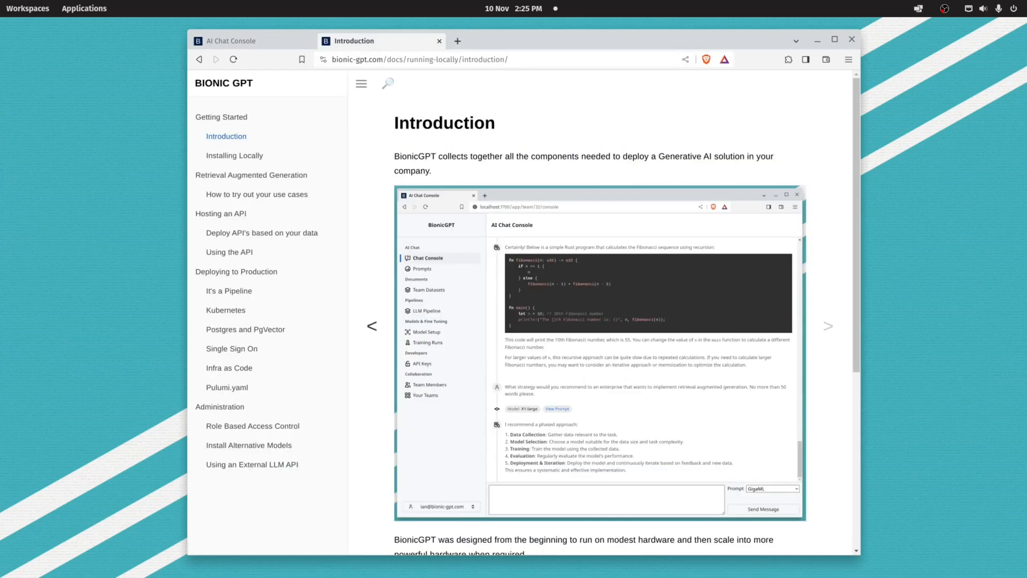
mouse_move(228, 290)
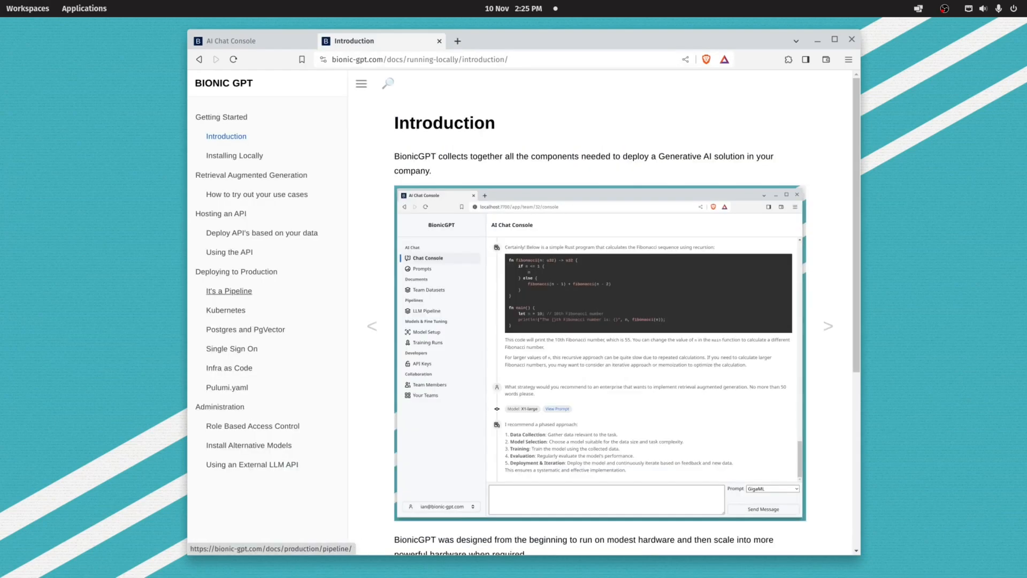
left_click(228, 290)
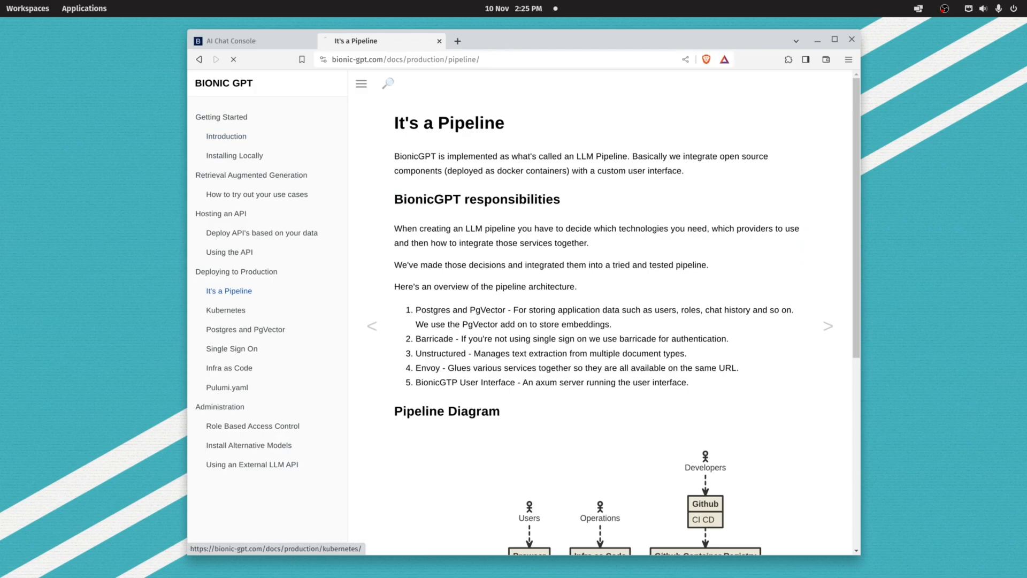
left_click(225, 309)
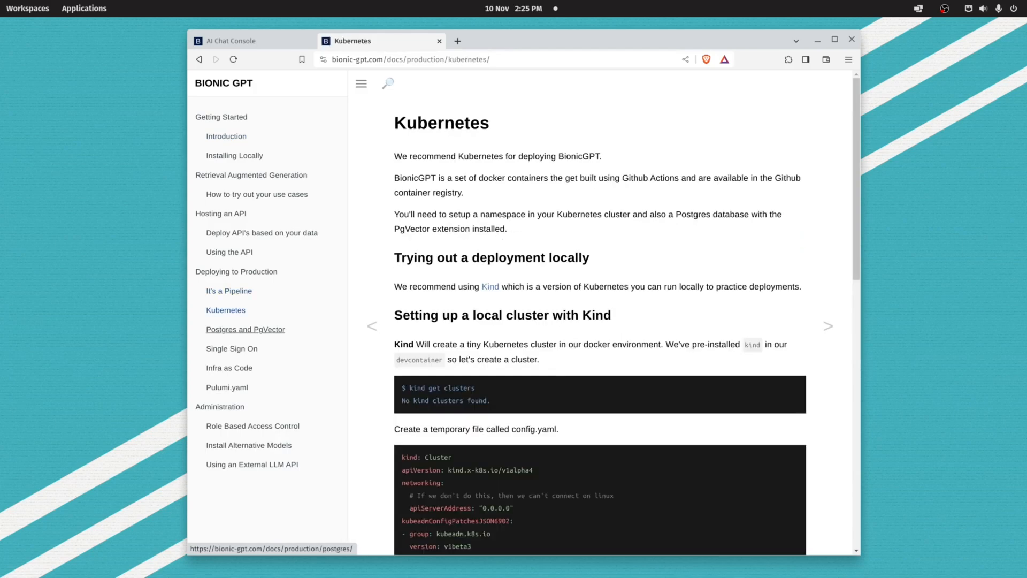
left_click(245, 329)
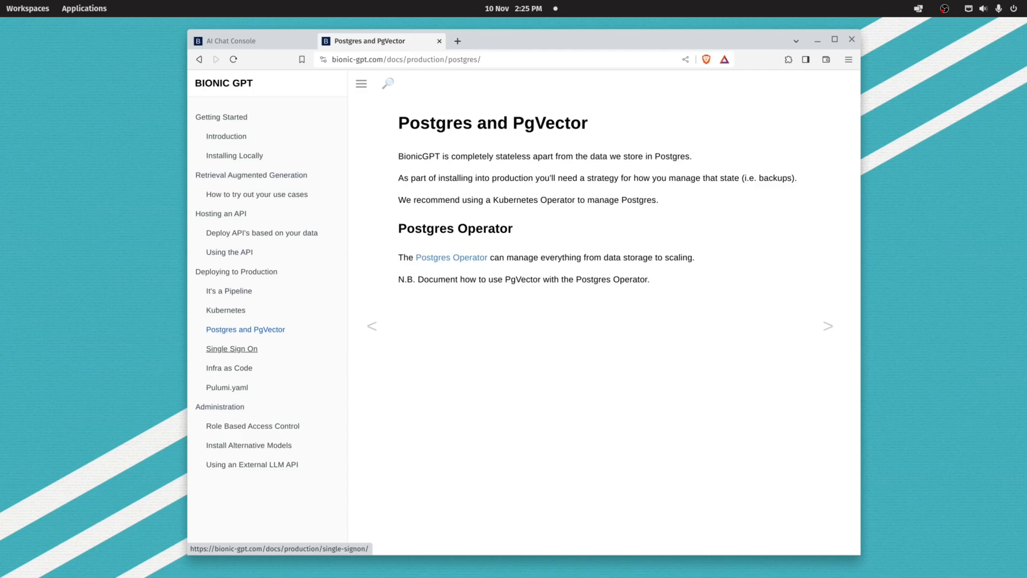
left_click(231, 348)
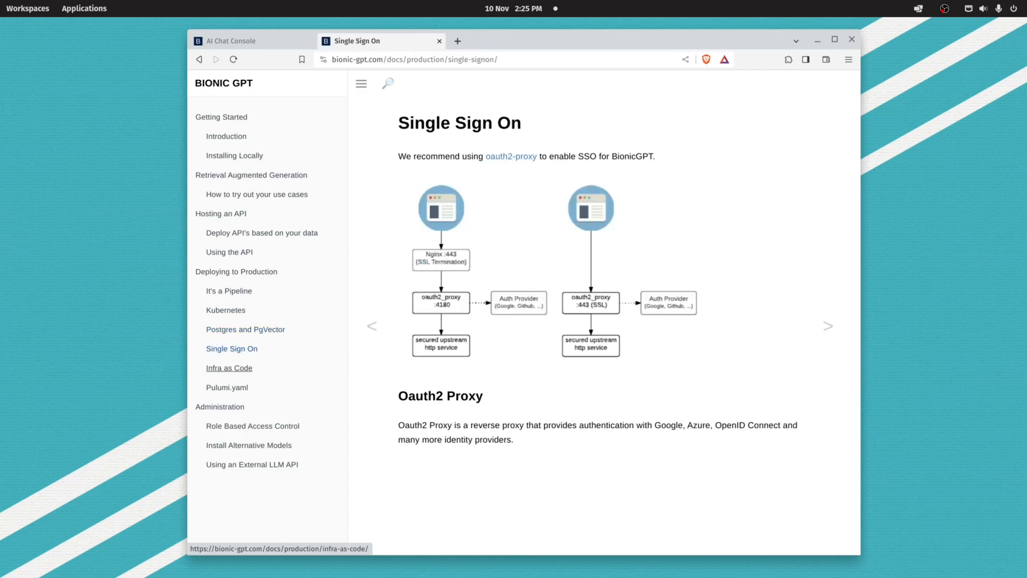
left_click(228, 367)
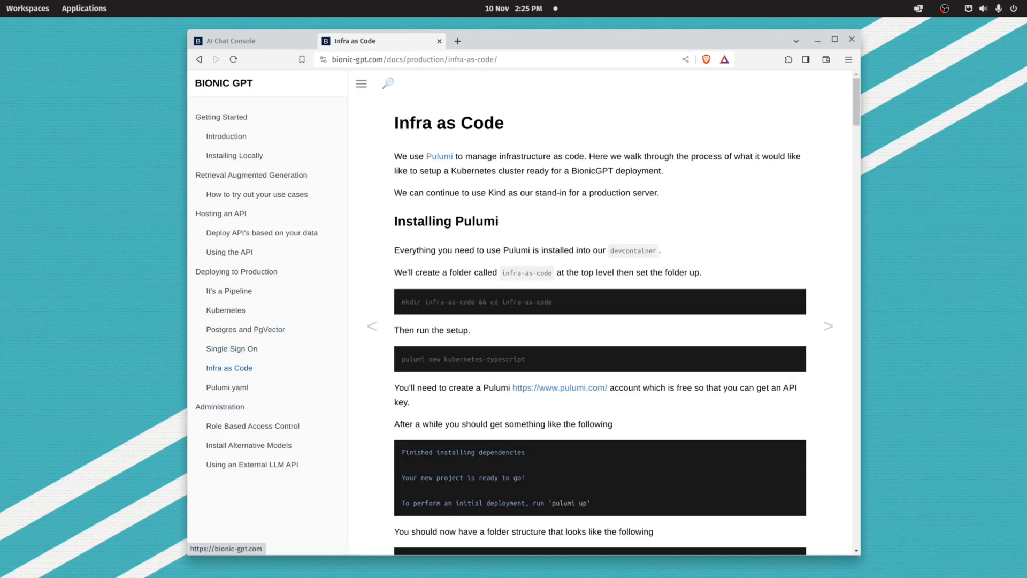
left_click(223, 82)
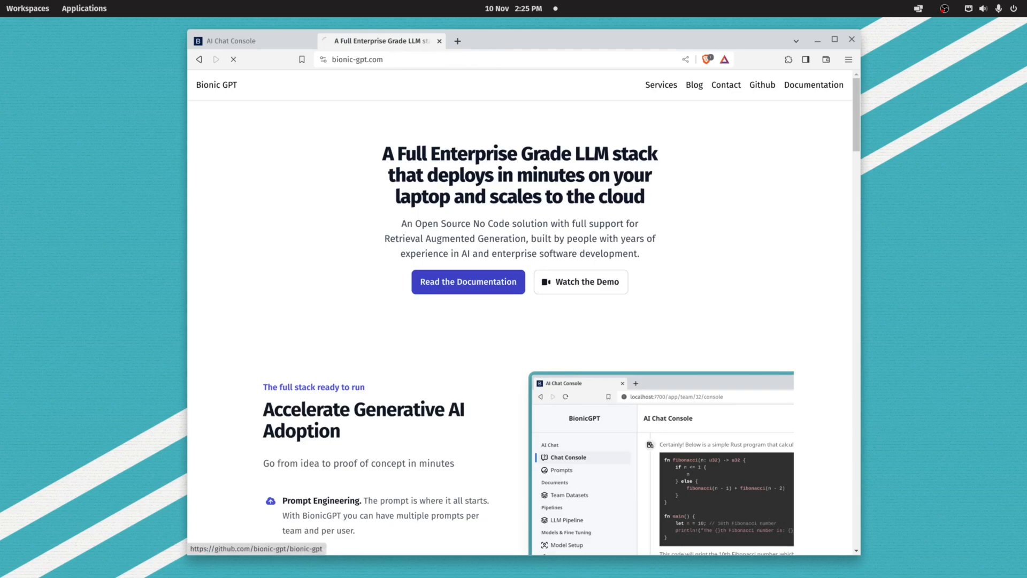
Open the bionic-gpt GitHub repository and view its four published container packages
left_click(761, 85)
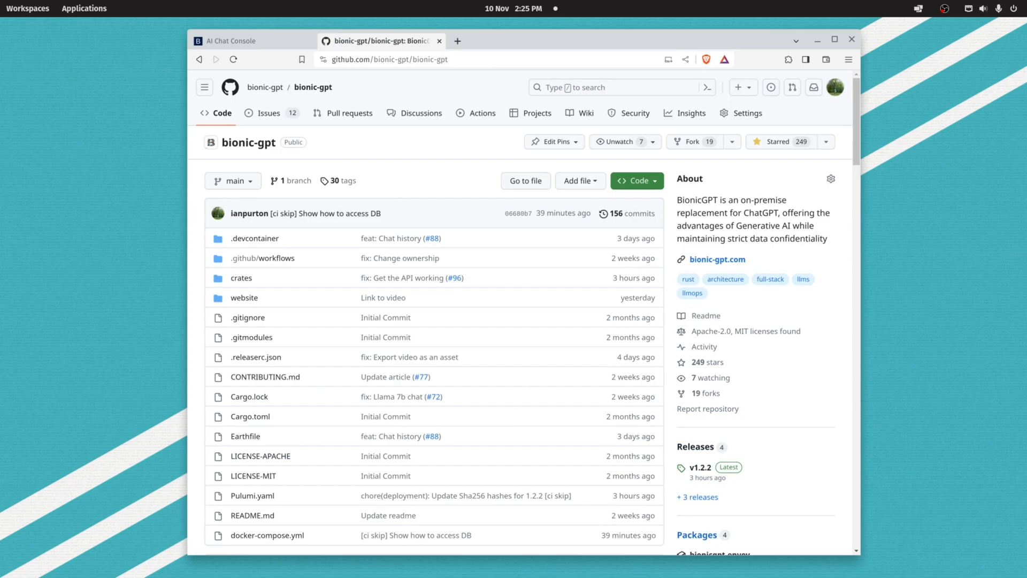
left_click(697, 534)
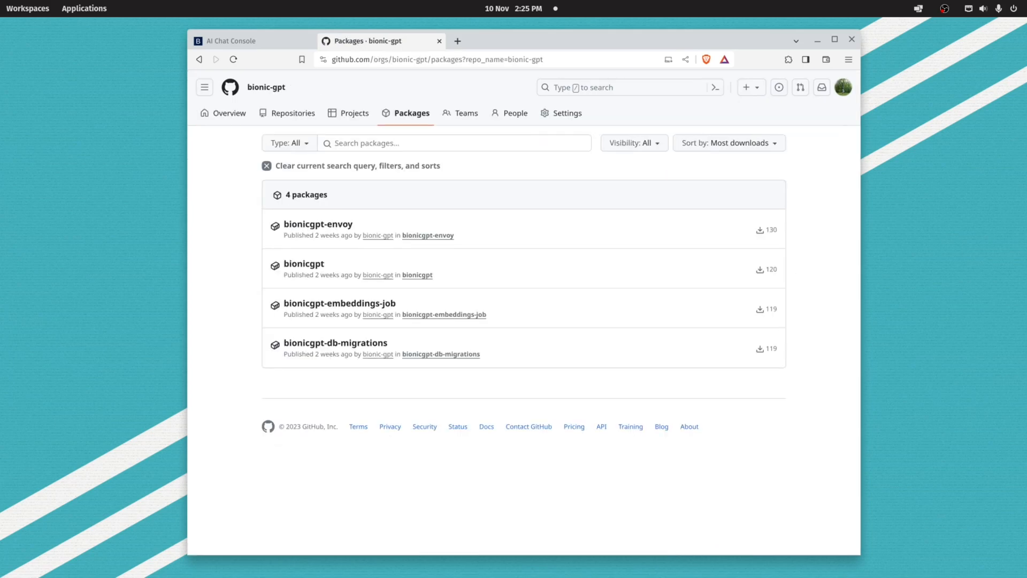